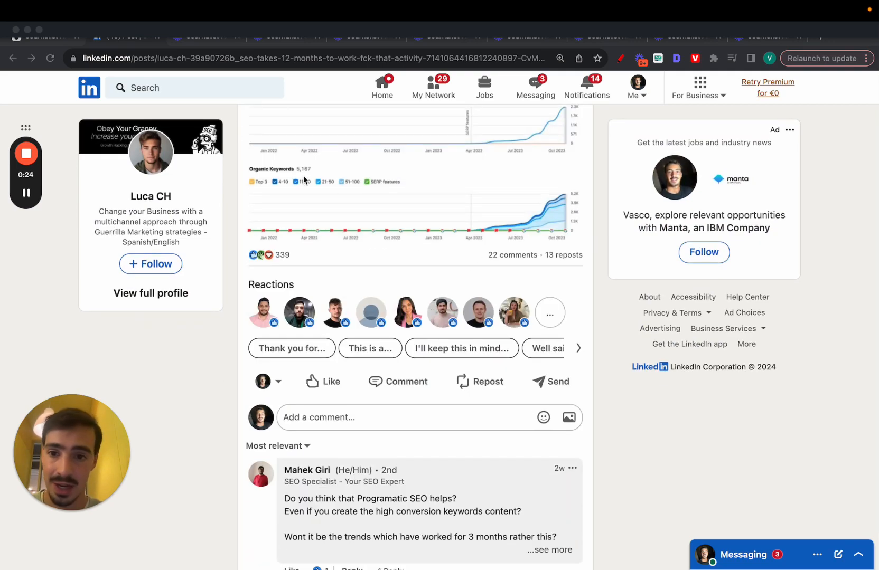
# Scroll through the LinkedIn SEO post, highlight its opening headline, and scroll back up.
pyautogui.scroll(-3)
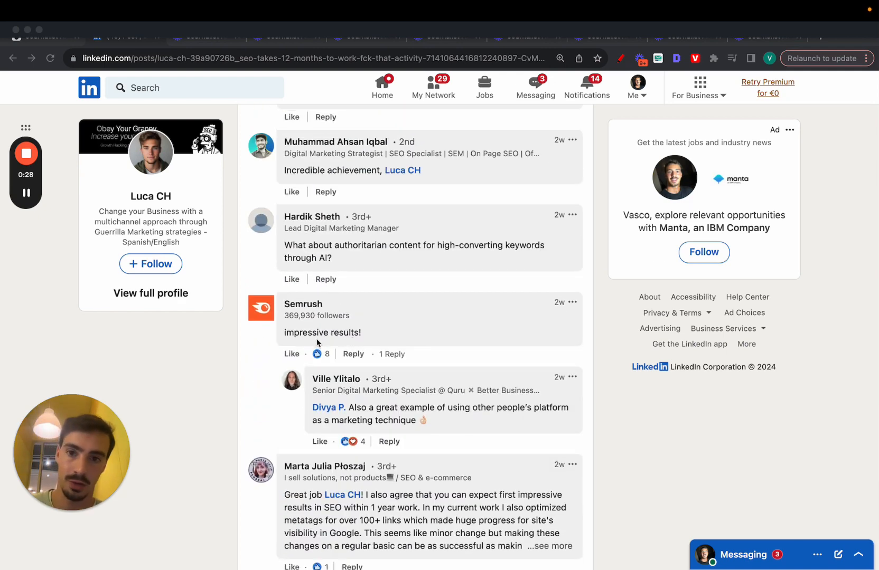
pyautogui.moveTo(277, 347)
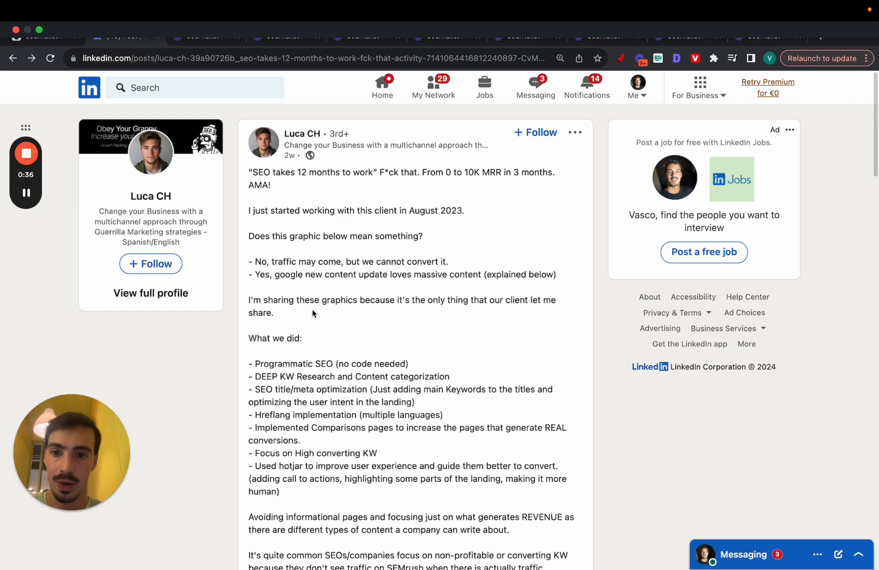
pyautogui.scroll(-3)
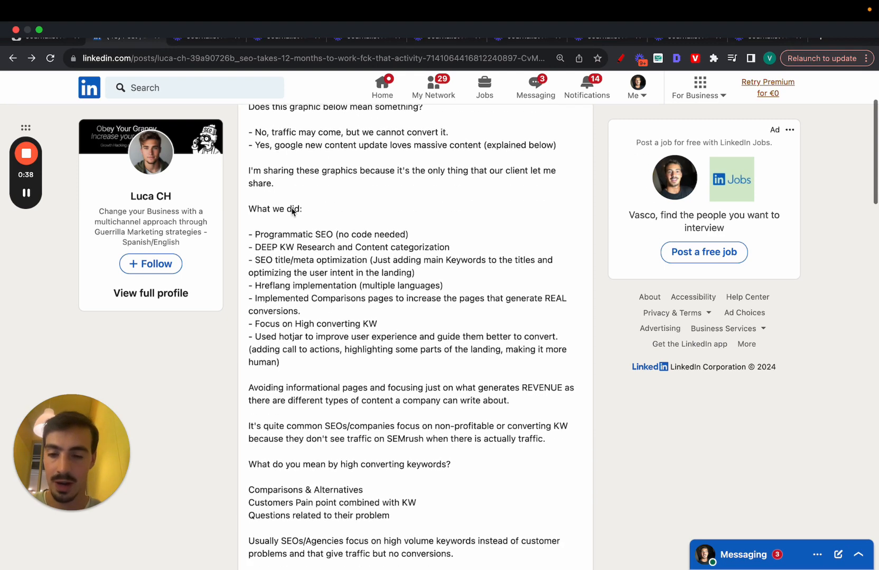
pyautogui.scroll(-3)
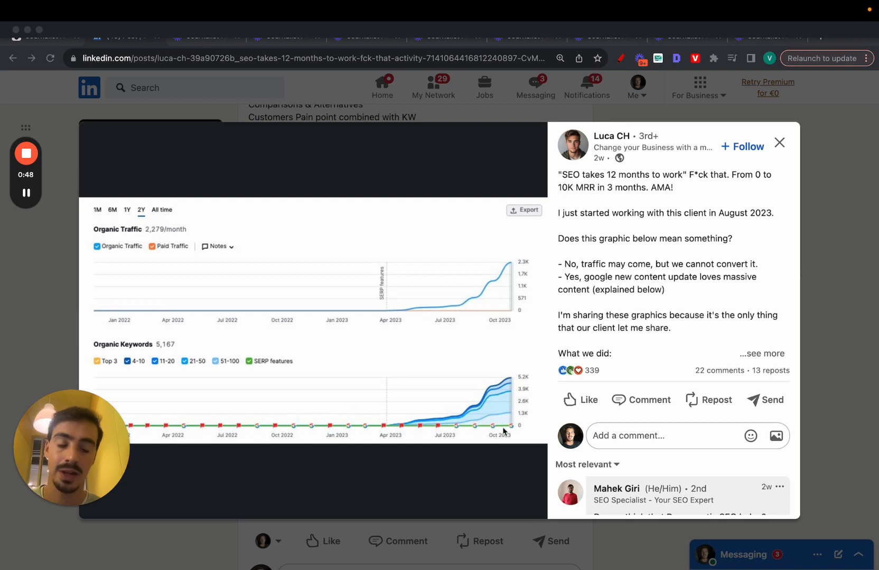
pyautogui.moveTo(171, 358)
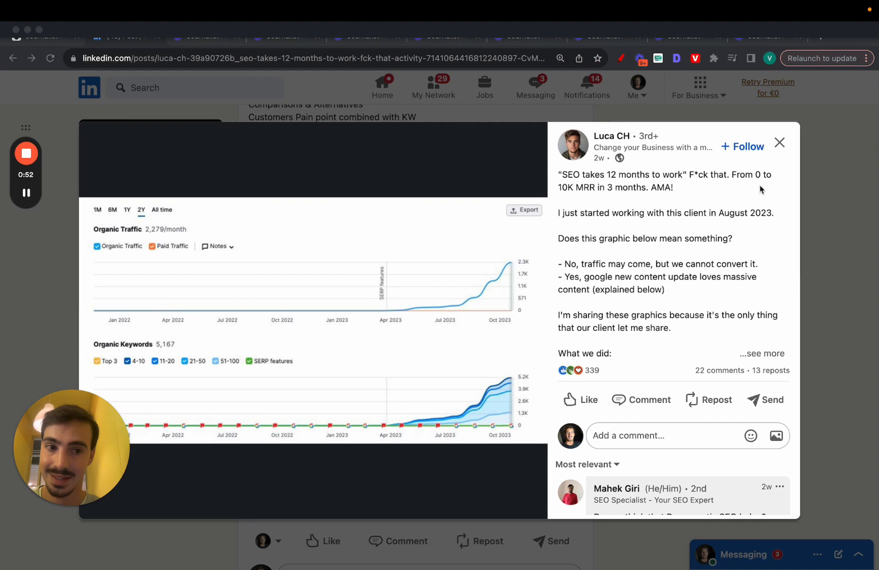
pyautogui.moveTo(559, 174); pyautogui.dragTo(673, 187)
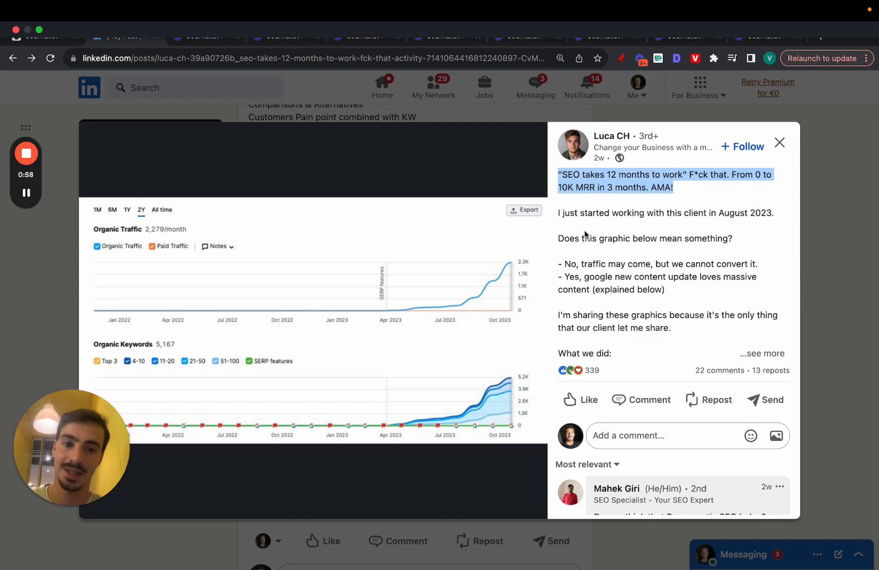
pyautogui.moveTo(739, 183)
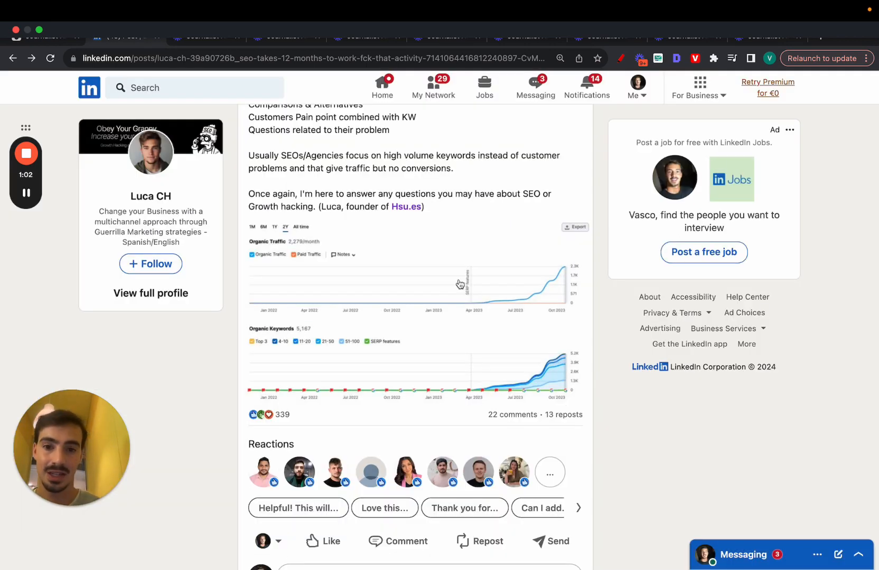
pyautogui.scroll(3)
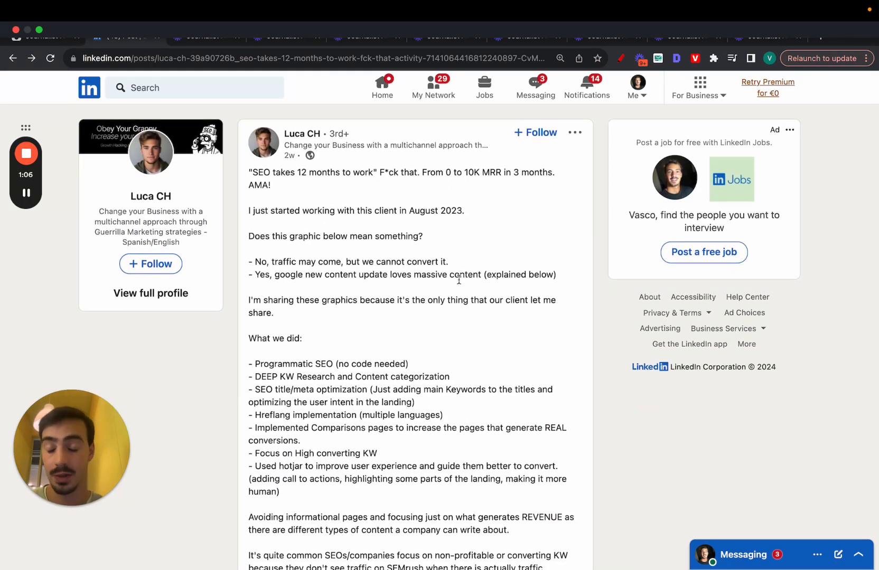
pyautogui.scroll(3)
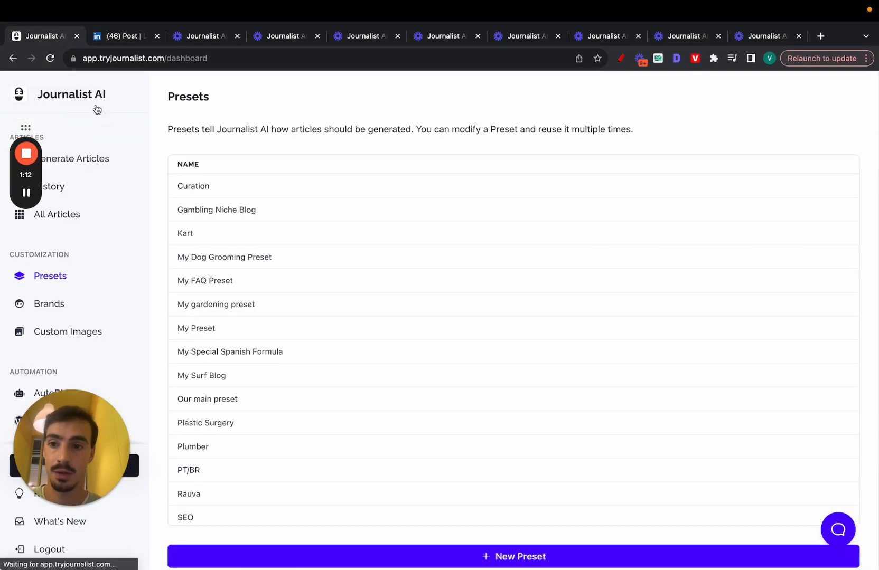
# Go from Generate Articles to the History list of past article batches.
pyautogui.click(75, 158)
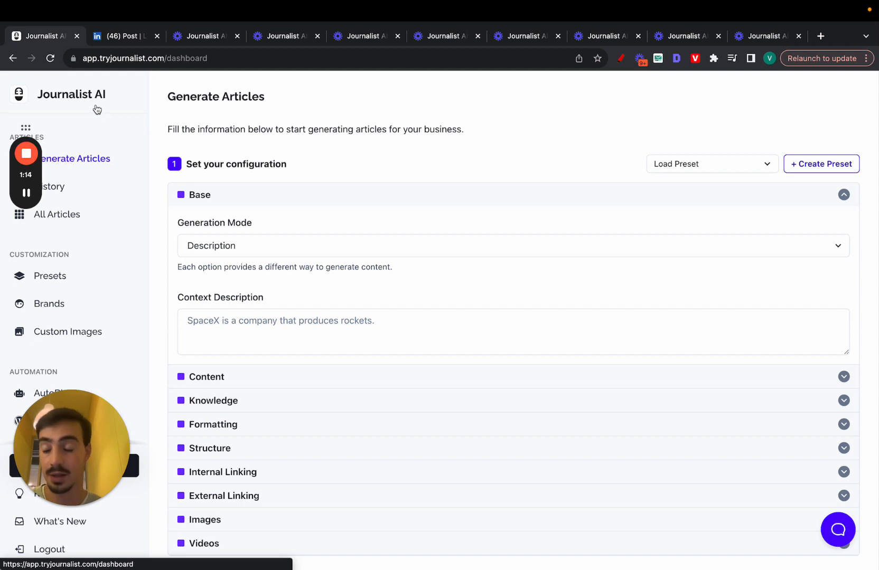
pyautogui.moveTo(143, 135)
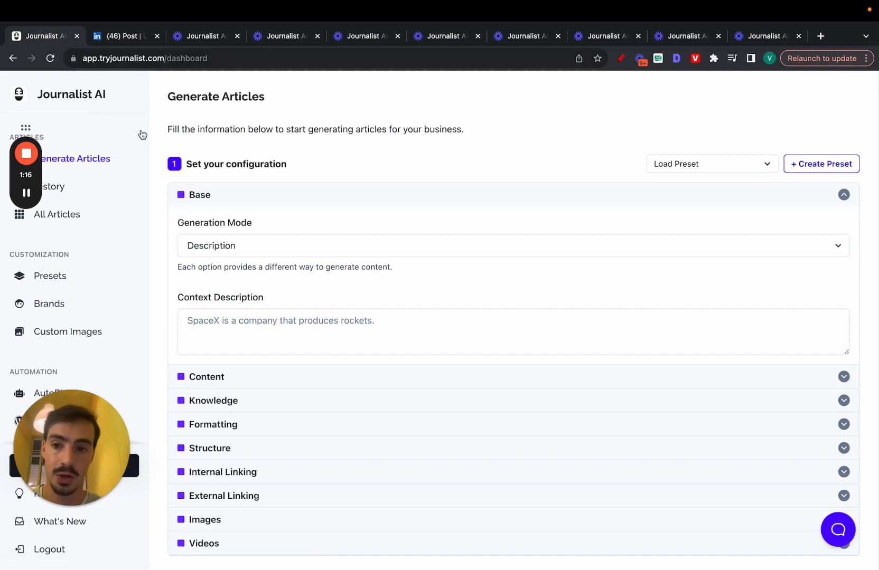
pyautogui.click(53, 186)
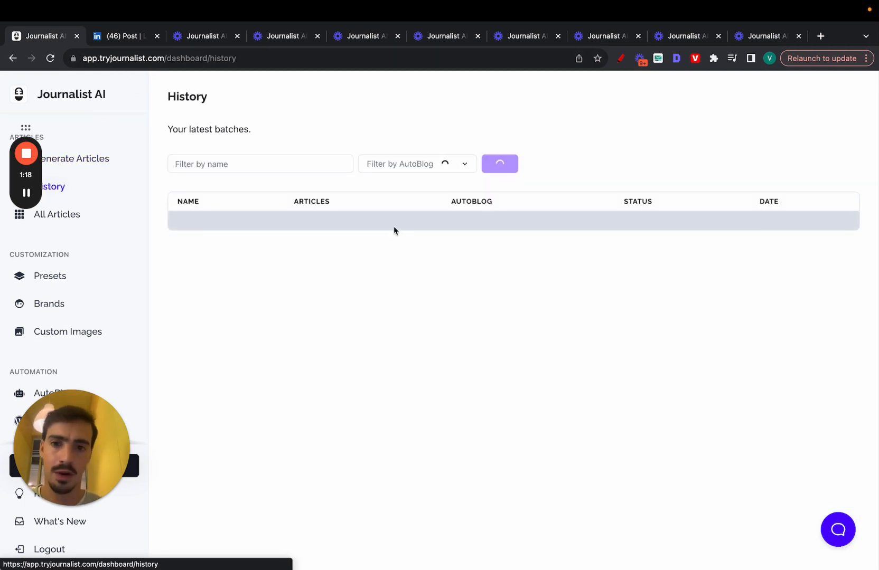
pyautogui.click(498, 165)
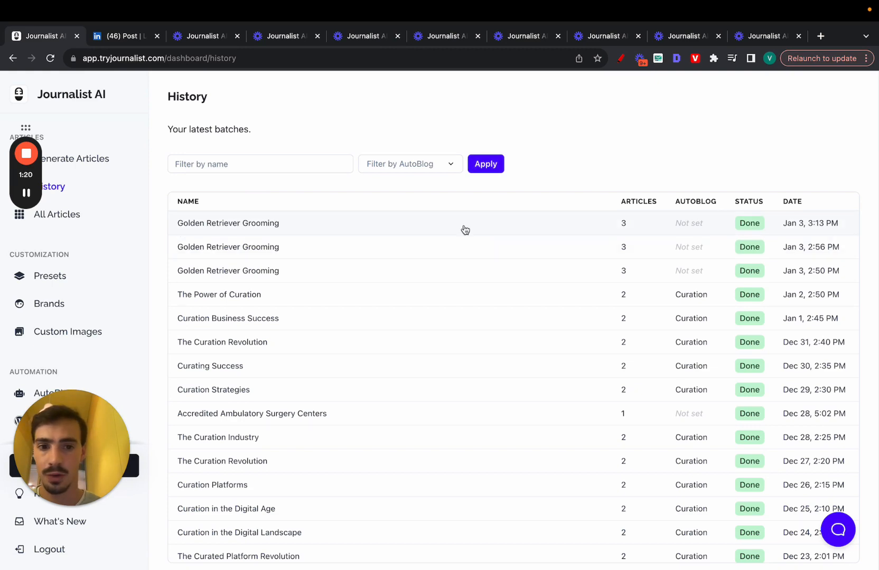
pyautogui.moveTo(279, 228)
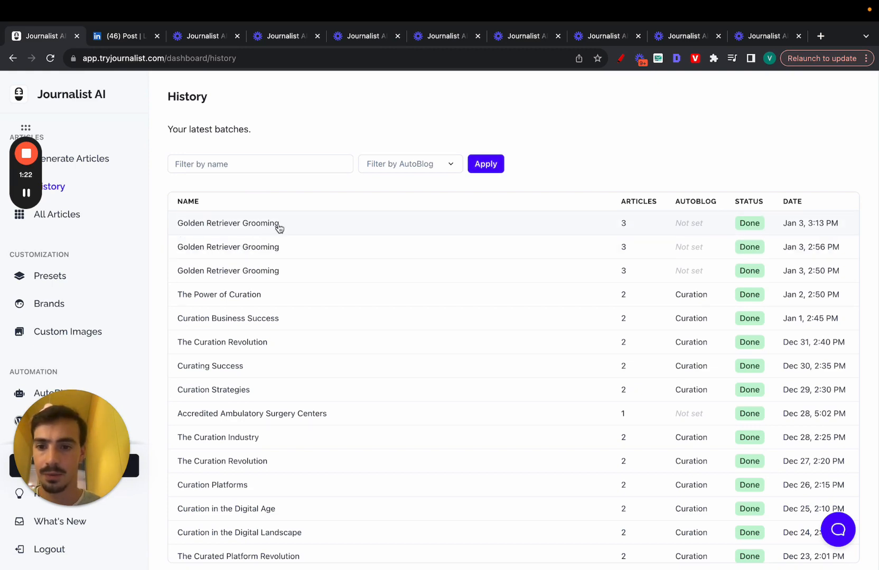
# Read 'How to Groom a Golden Retriever' in the latest Golden Retriever Grooming batch, then close it.
pyautogui.click(228, 223)
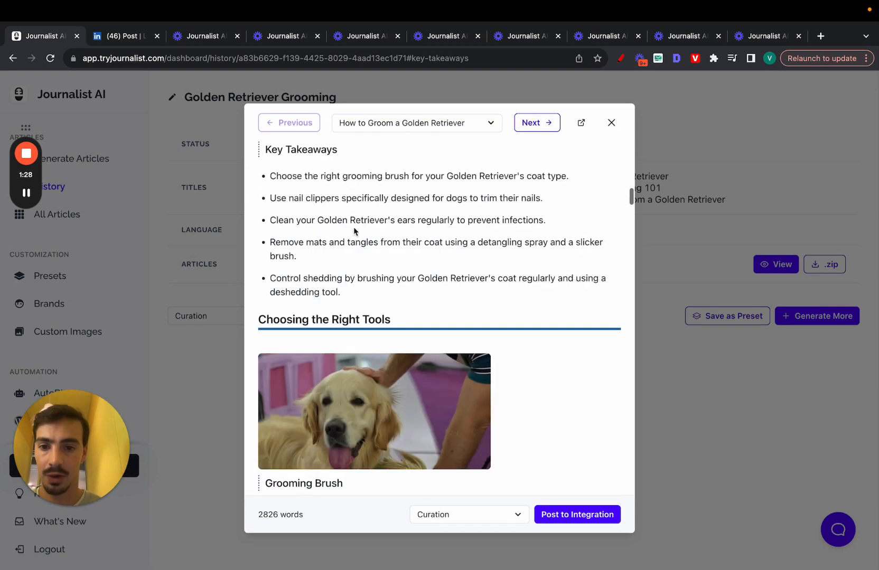
pyautogui.scroll(-3)
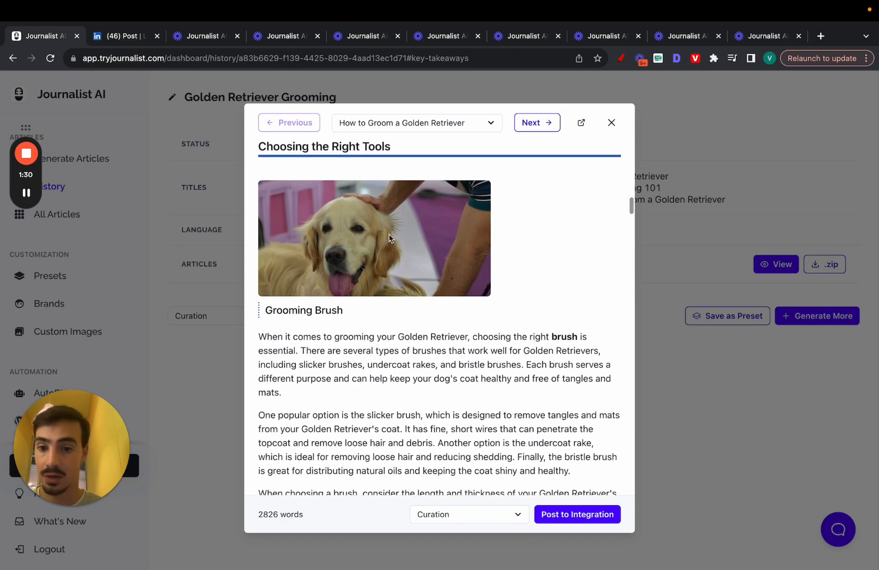
pyautogui.scroll(-3)
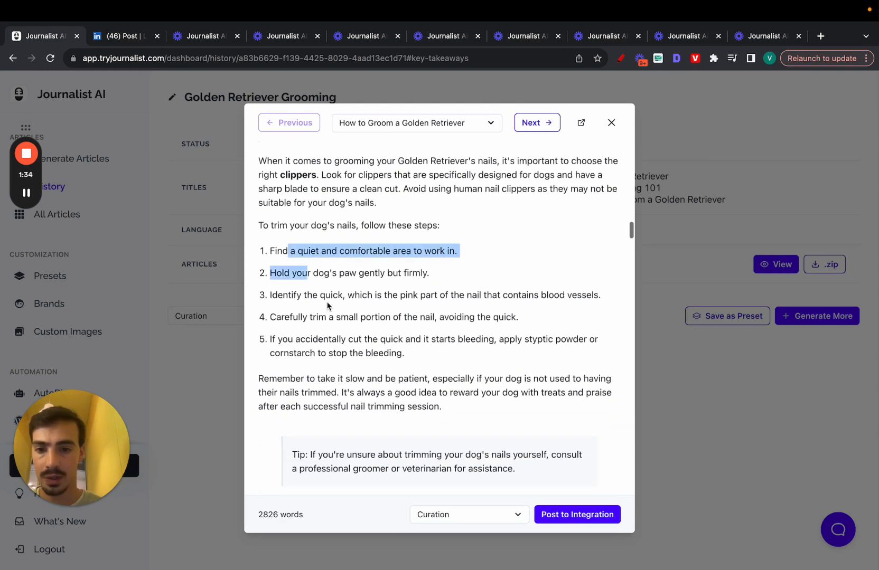
pyautogui.scroll(-3)
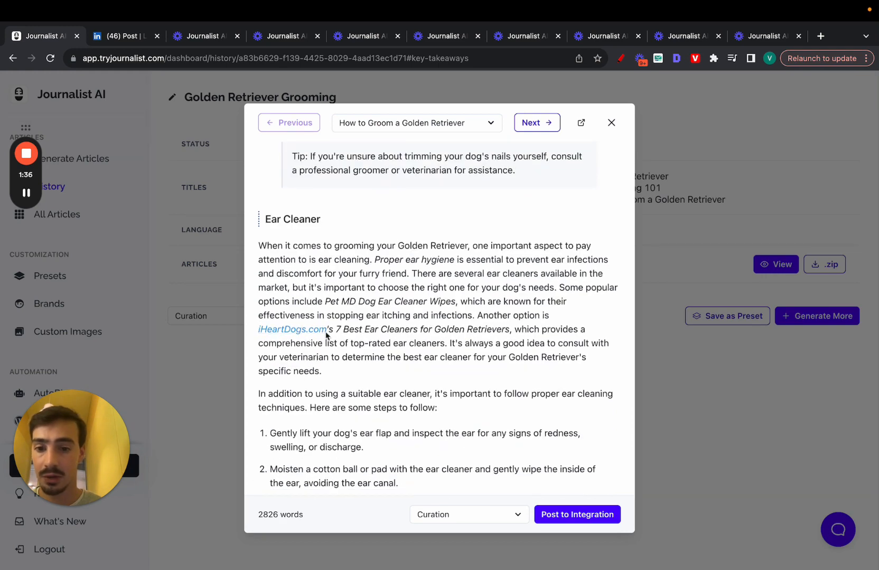
pyautogui.scroll(-3)
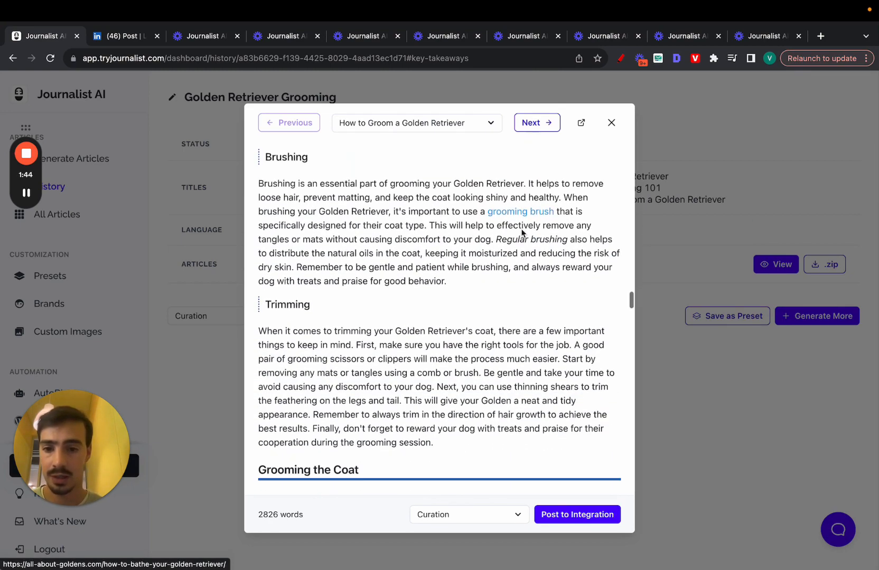
pyautogui.scroll(-3)
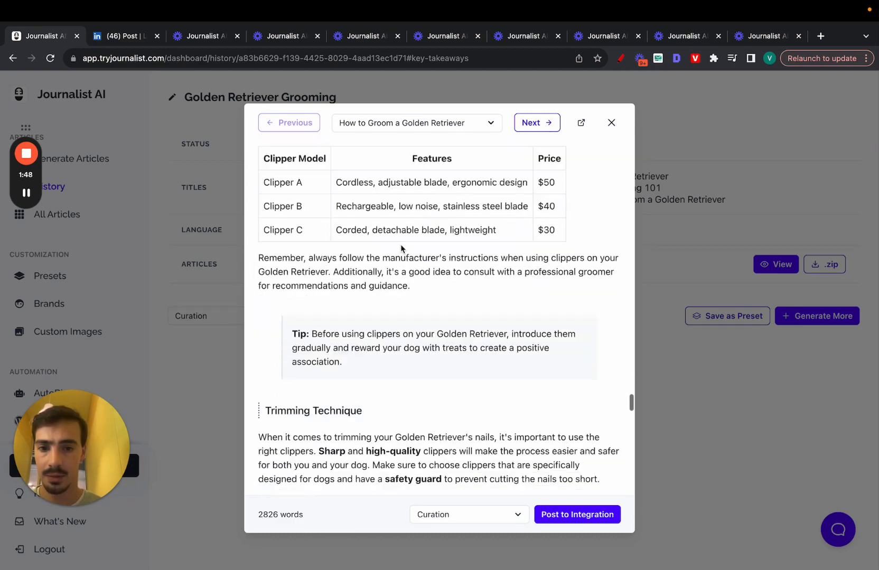
pyautogui.scroll(-3)
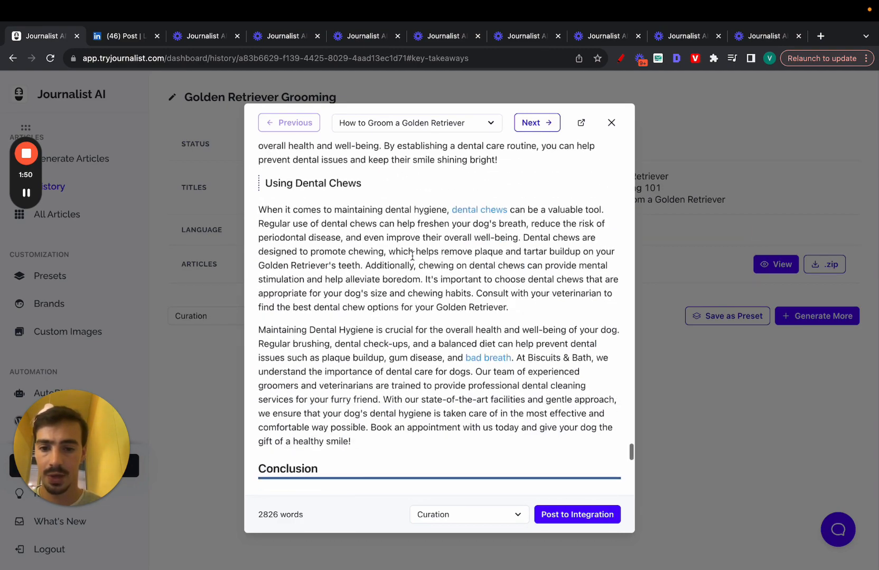
pyautogui.scroll(-3)
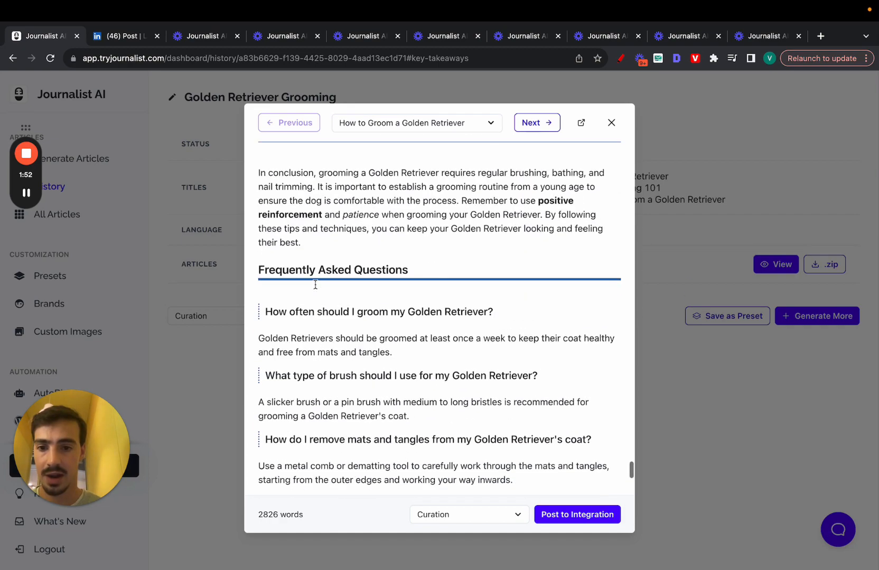
pyautogui.scroll(-3)
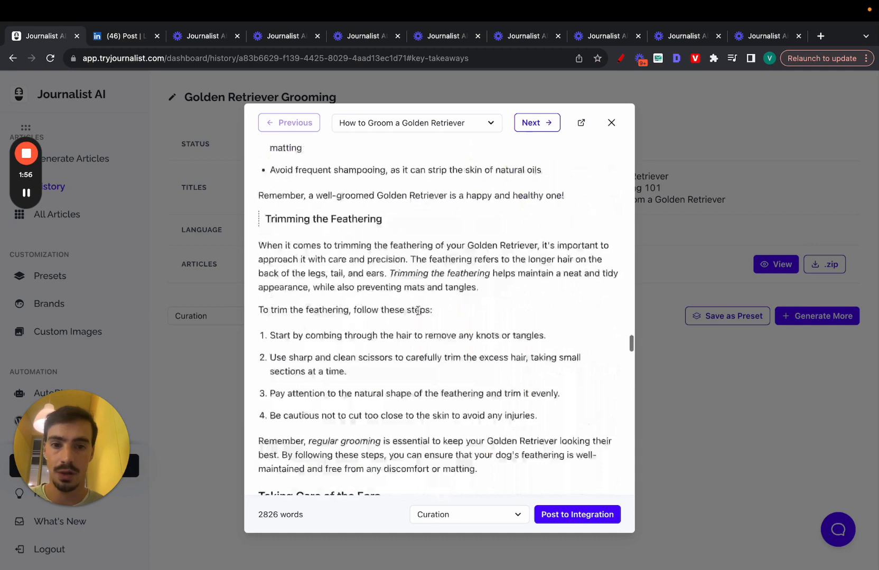
pyautogui.click(536, 123)
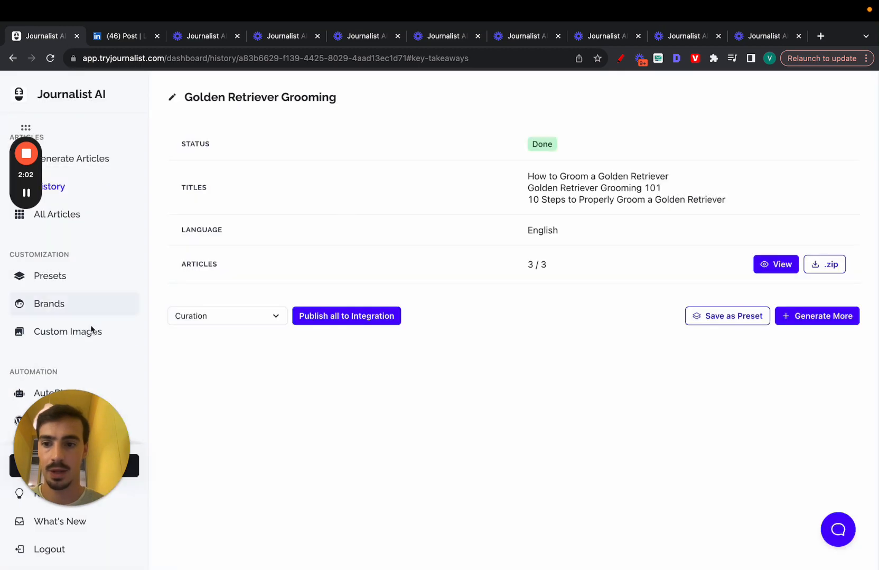
# Start a new integration, previewing Webflow before settling on Zapier as the type.
pyautogui.click(61, 415)
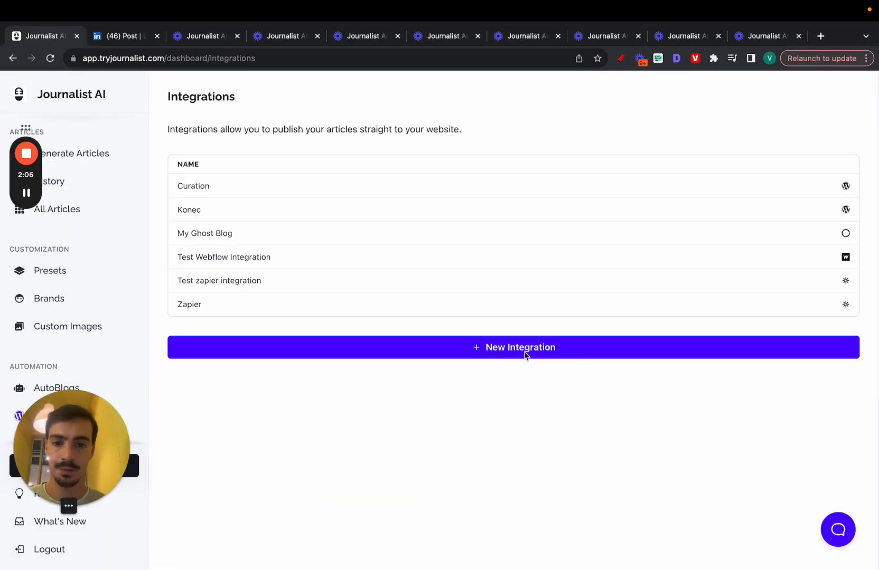
pyautogui.click(512, 348)
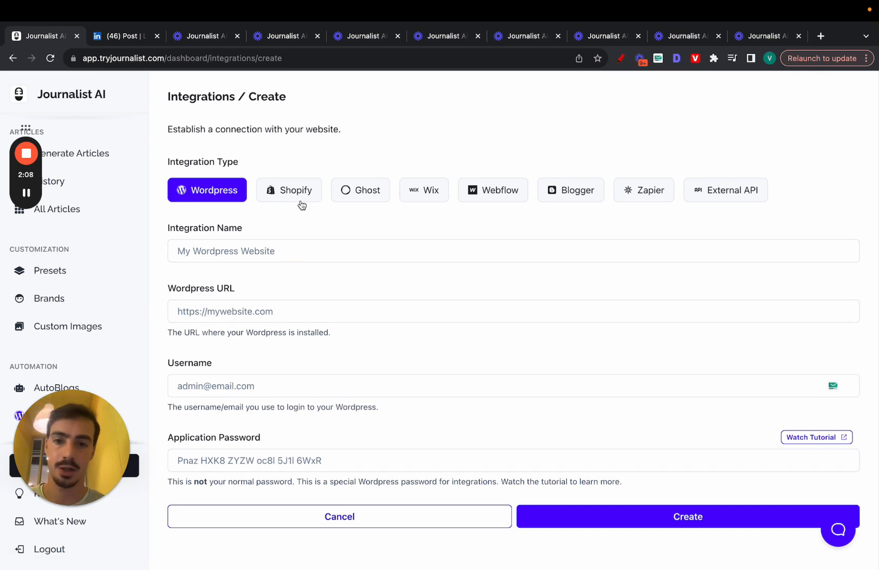
pyautogui.click(493, 190)
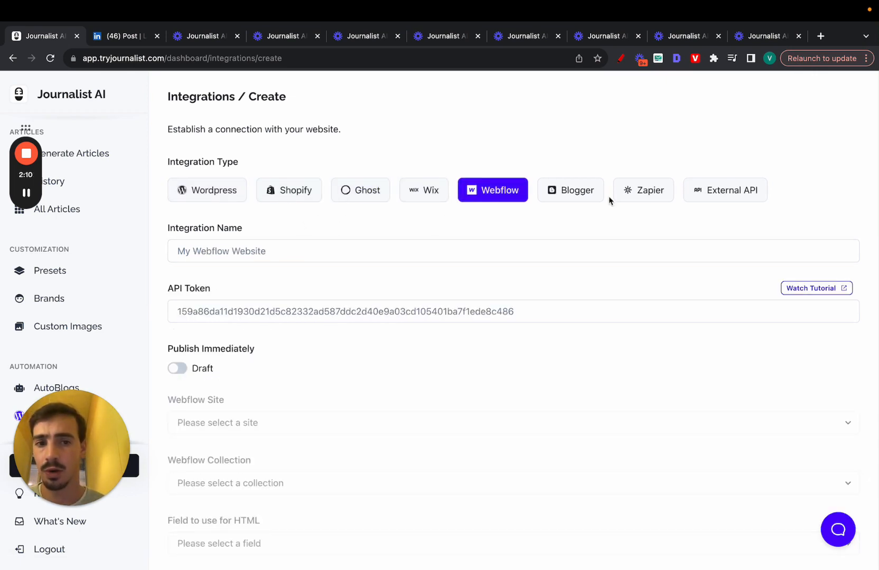
pyautogui.click(643, 190)
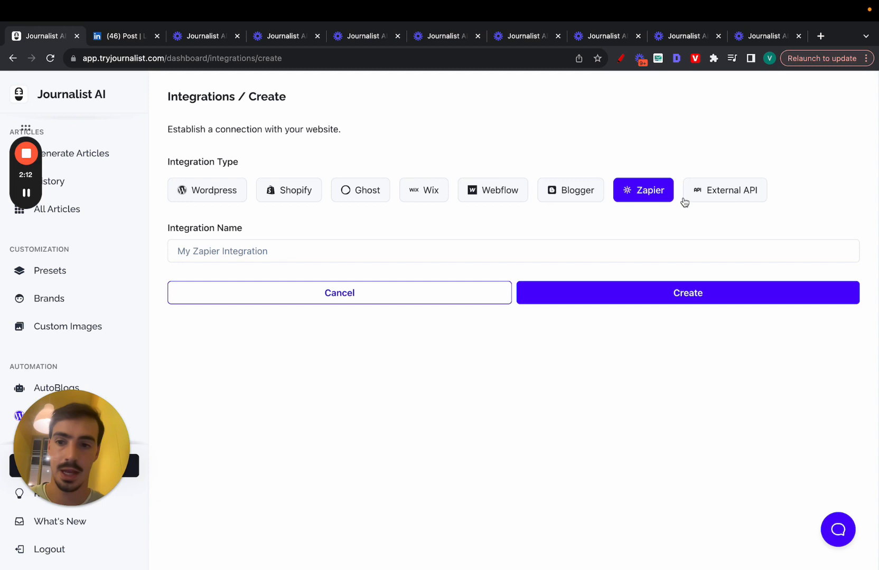
pyautogui.moveTo(75, 157)
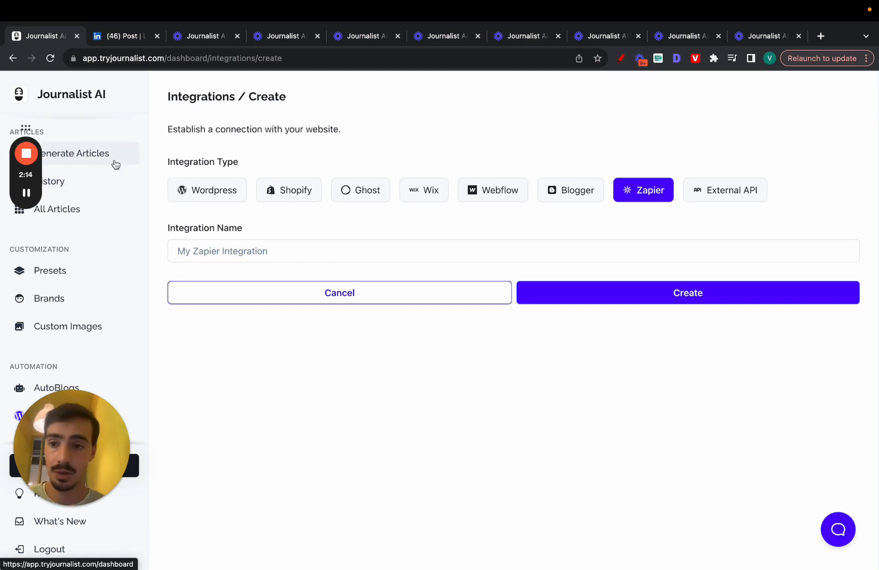
# Check the article quantity selector on Generate Articles, then return to batch History.
pyautogui.click(73, 153)
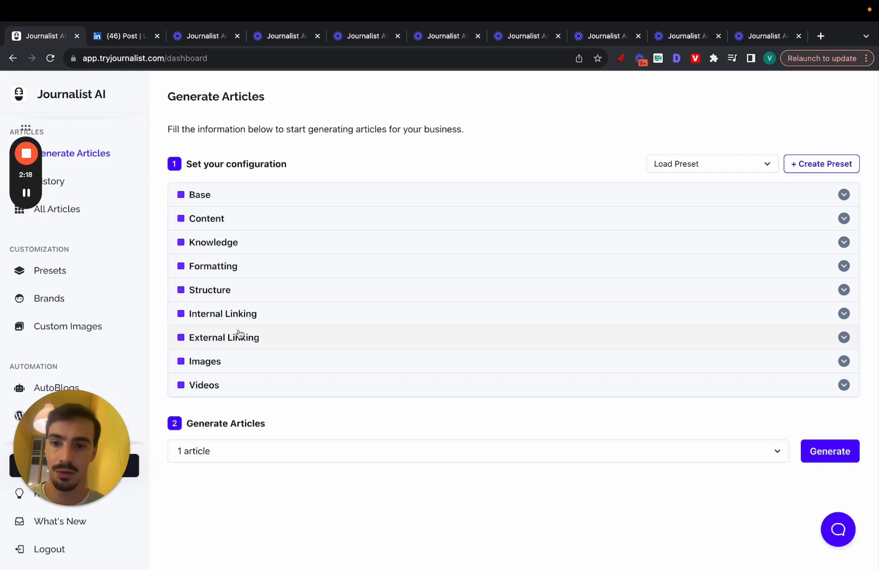
pyautogui.click(477, 452)
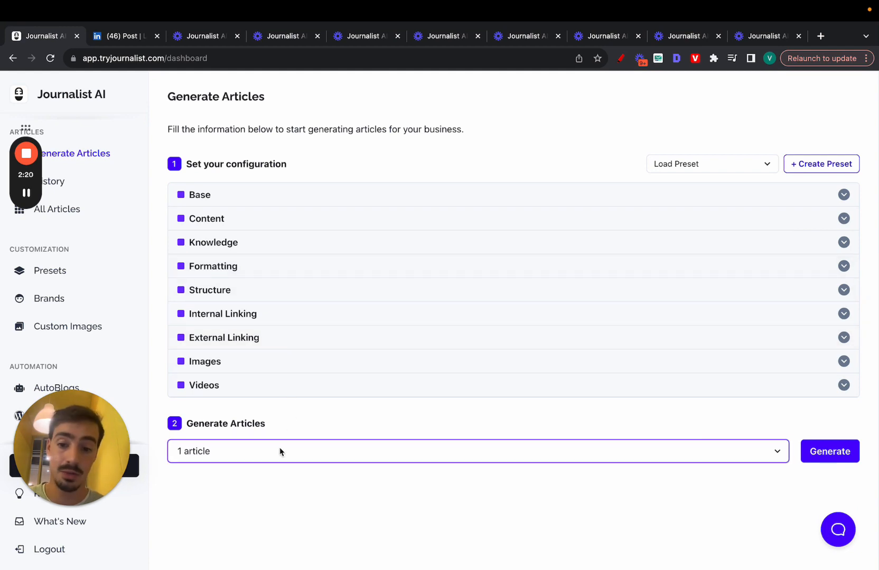
pyautogui.click(477, 451)
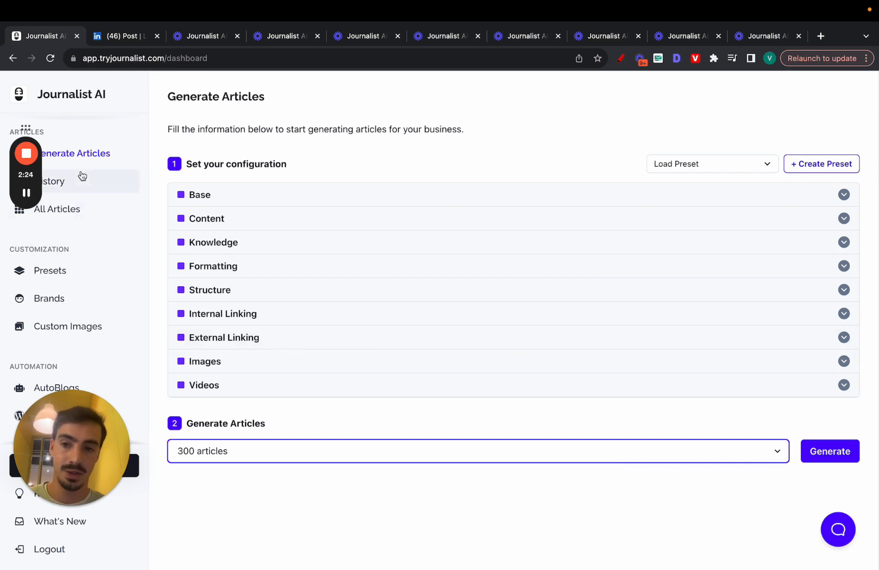
pyautogui.click(52, 182)
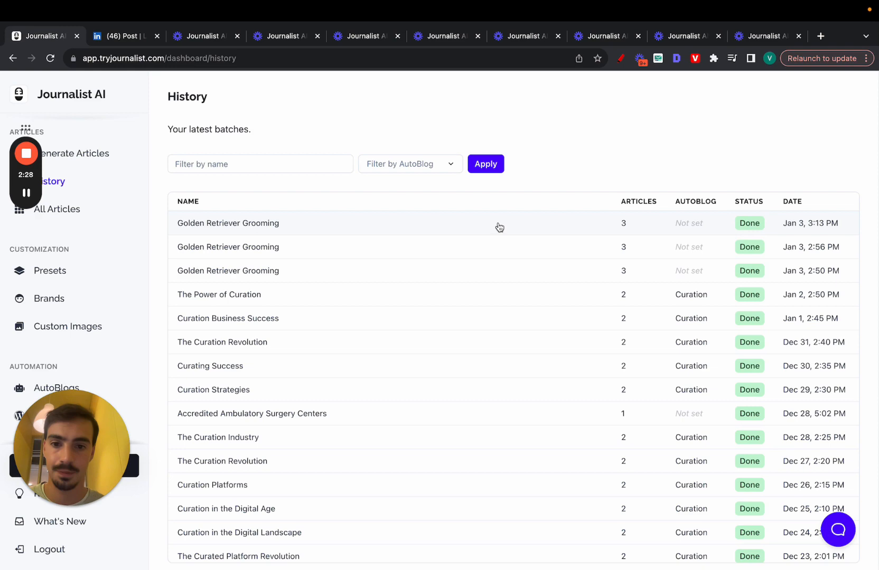
# Open the Golden Retriever Grooming batch, highlight its 3 / 3 article count, and go to AutoBlogs.
pyautogui.click(227, 223)
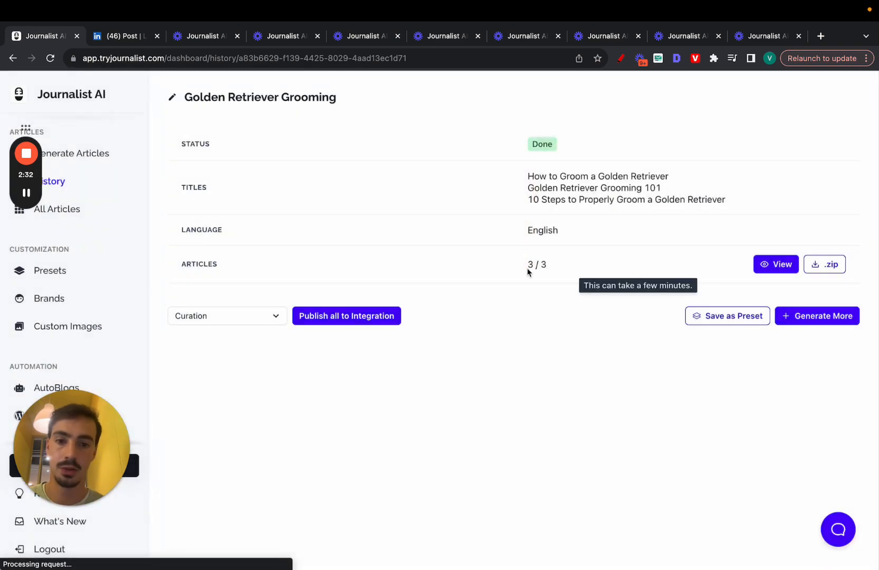
pyautogui.doubleClick(537, 264)
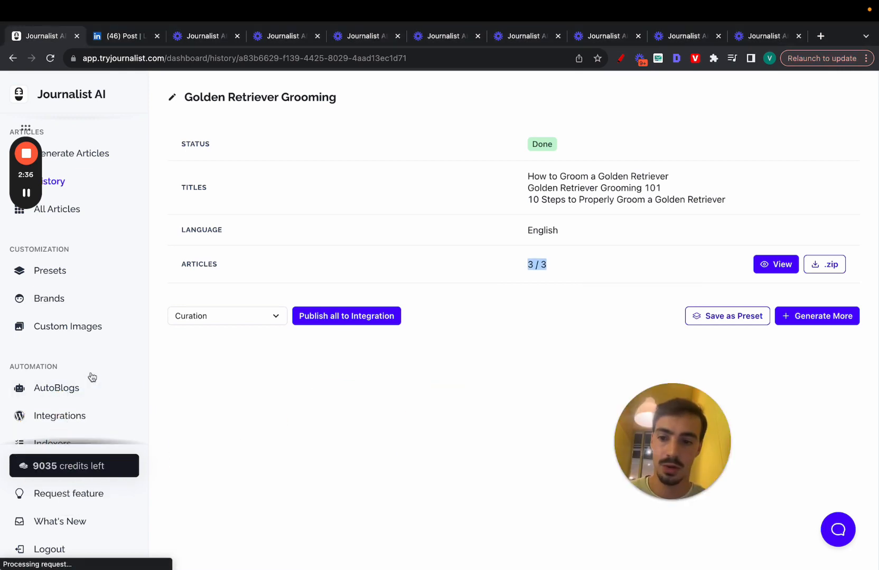
pyautogui.click(57, 388)
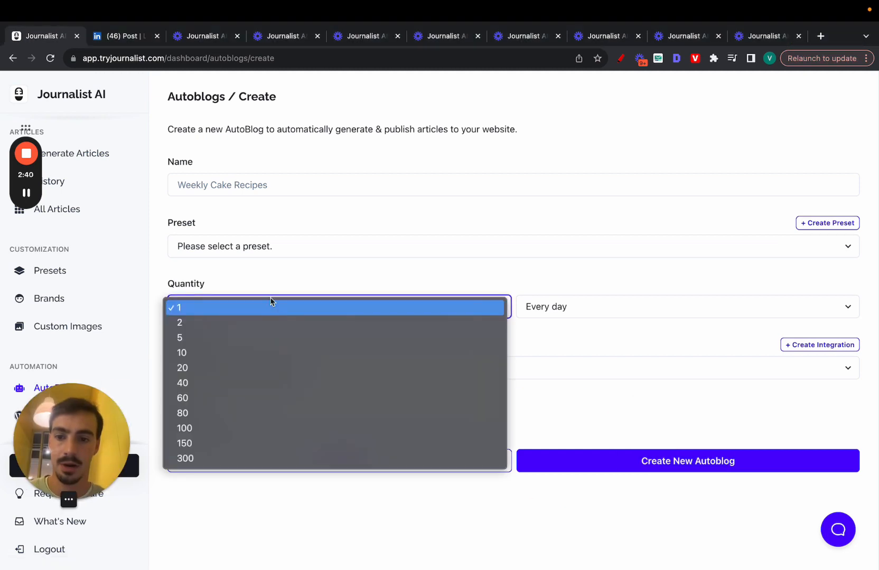
# Set the autoblog Quantity to 40 and frequency to Every 6 hours.
pyautogui.click(182, 383)
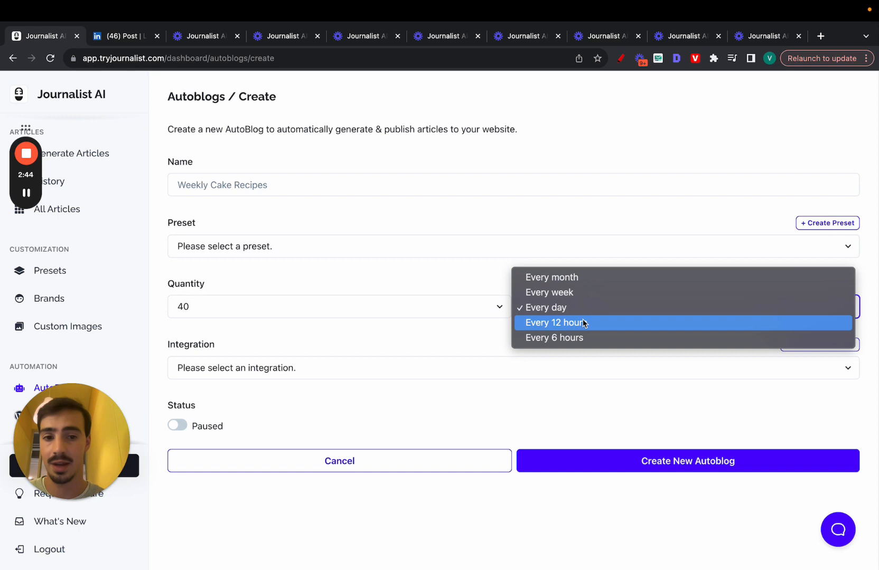
pyautogui.click(554, 338)
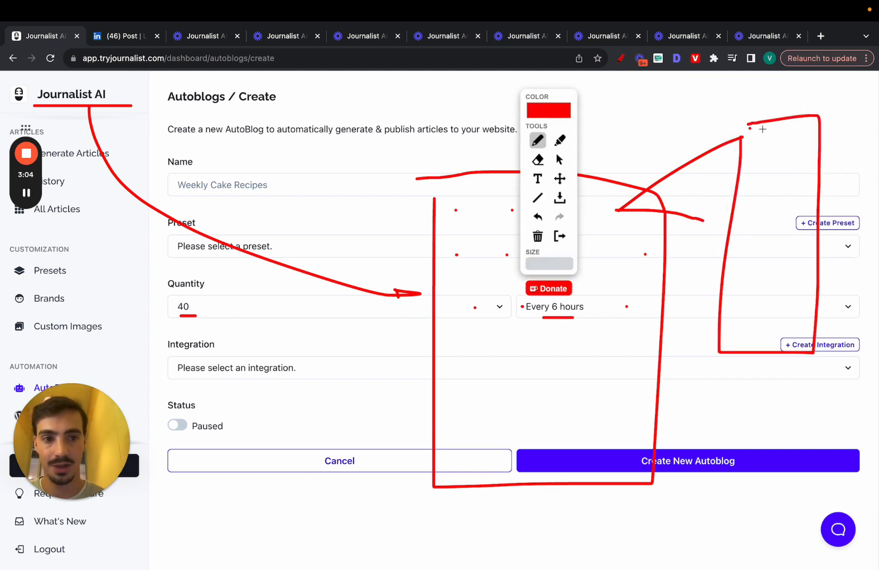
pyautogui.moveTo(762, 143); pyautogui.dragTo(799, 157)
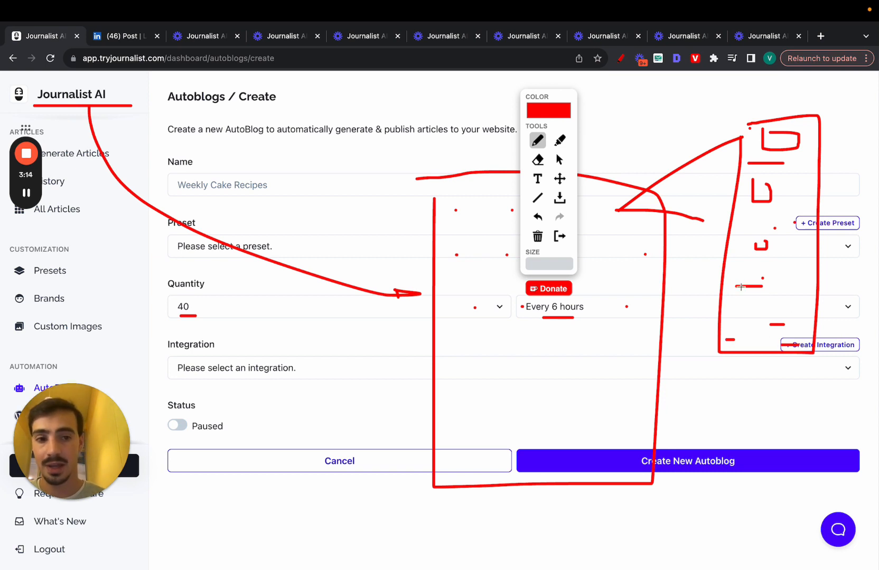
pyautogui.moveTo(645, 110); pyautogui.dragTo(740, 289)
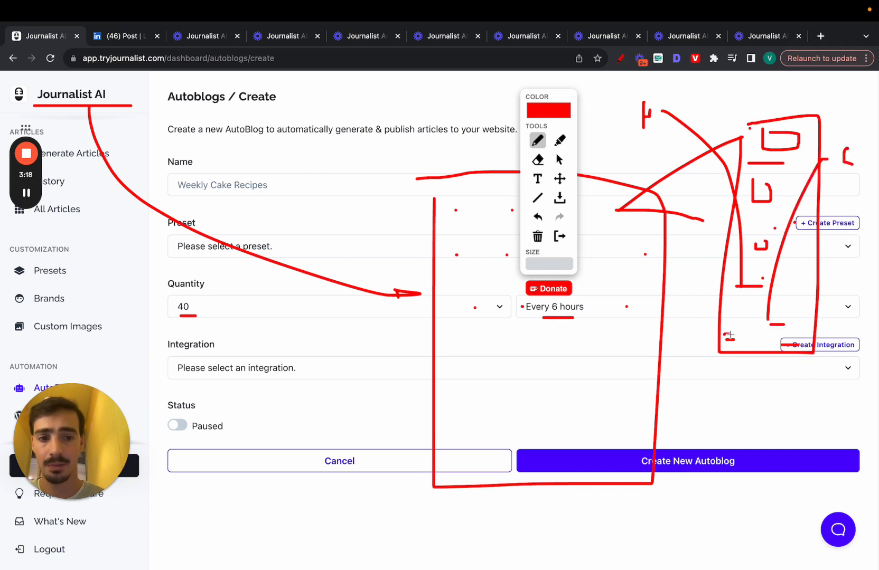
pyautogui.moveTo(729, 335); pyautogui.dragTo(686, 377)
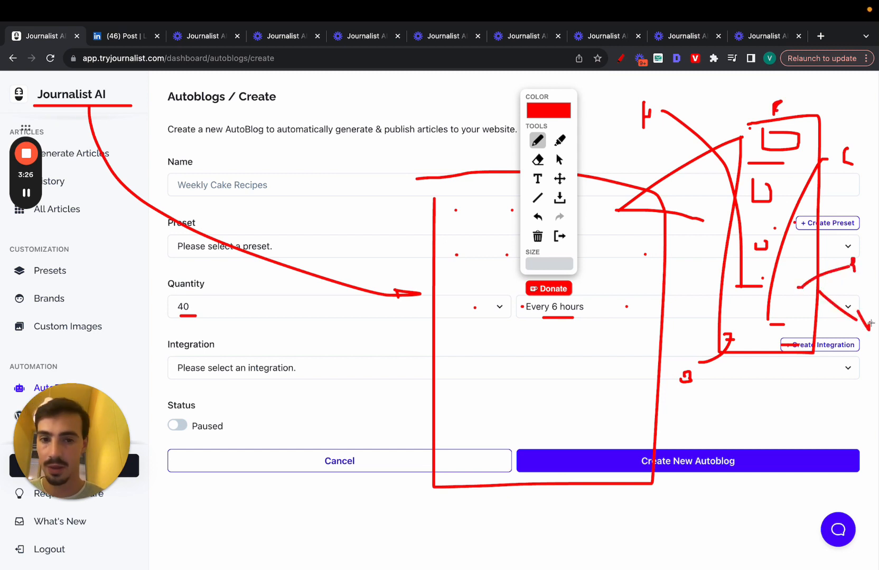
pyautogui.click(682, 306)
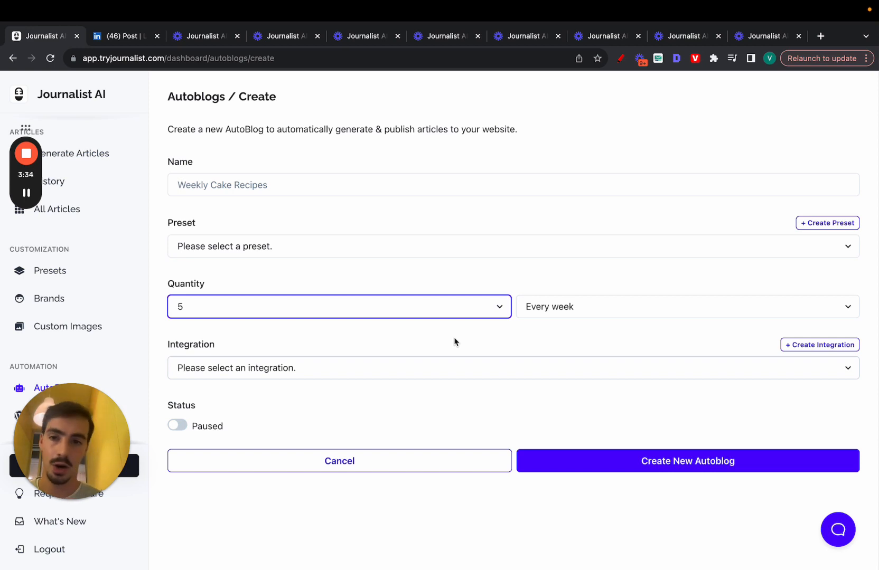
pyautogui.moveTo(622, 68)
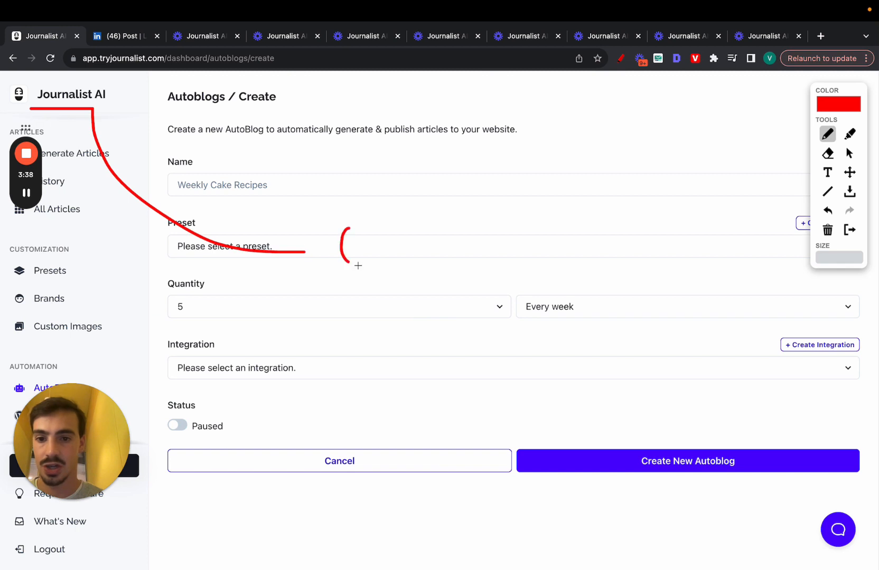
# Draw a three-stroke explanatory note beside the autoblog's Preset field.
pyautogui.moveTo(348, 229); pyautogui.dragTo(393, 266)
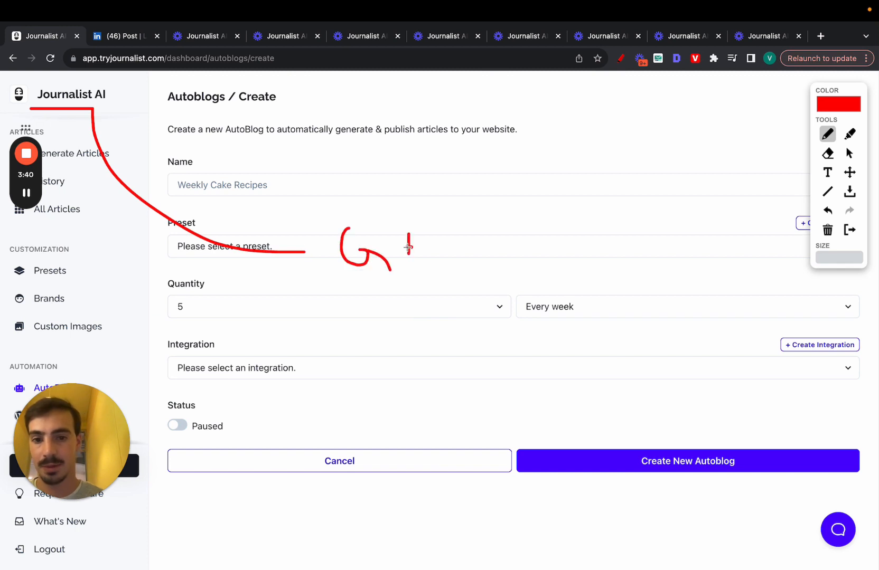
pyautogui.moveTo(443, 224); pyautogui.dragTo(449, 258)
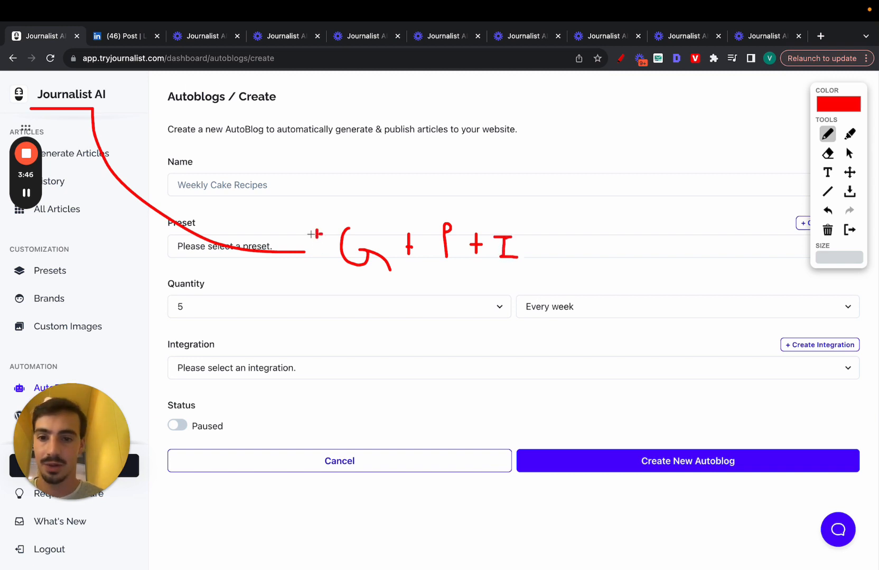
pyautogui.moveTo(283, 200); pyautogui.dragTo(306, 238)
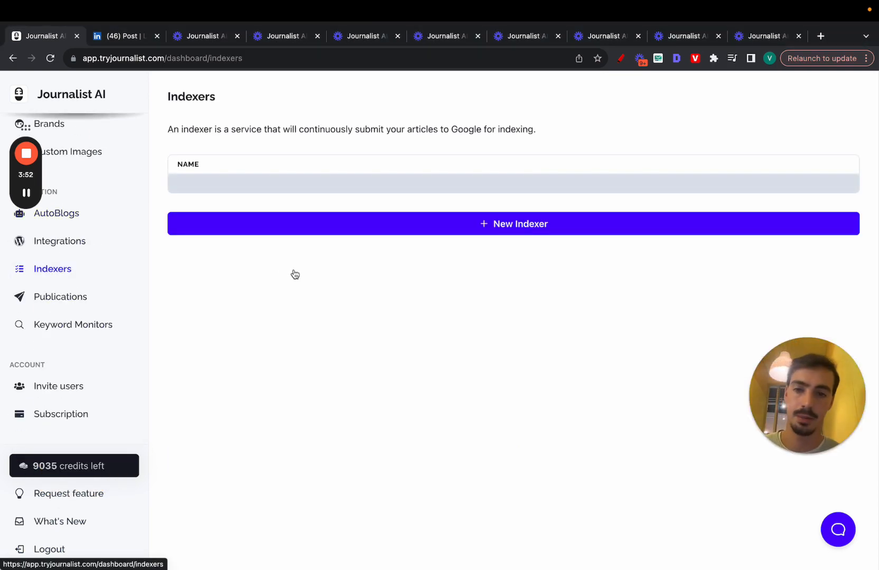
# Look over the empty Indexers page, then open Keyword Monitors.
pyautogui.click(513, 224)
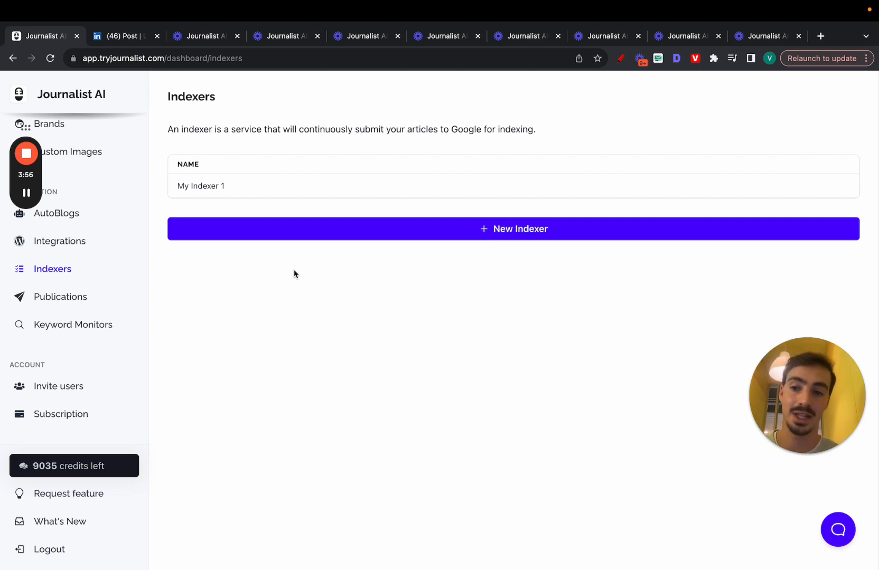
pyautogui.click(73, 324)
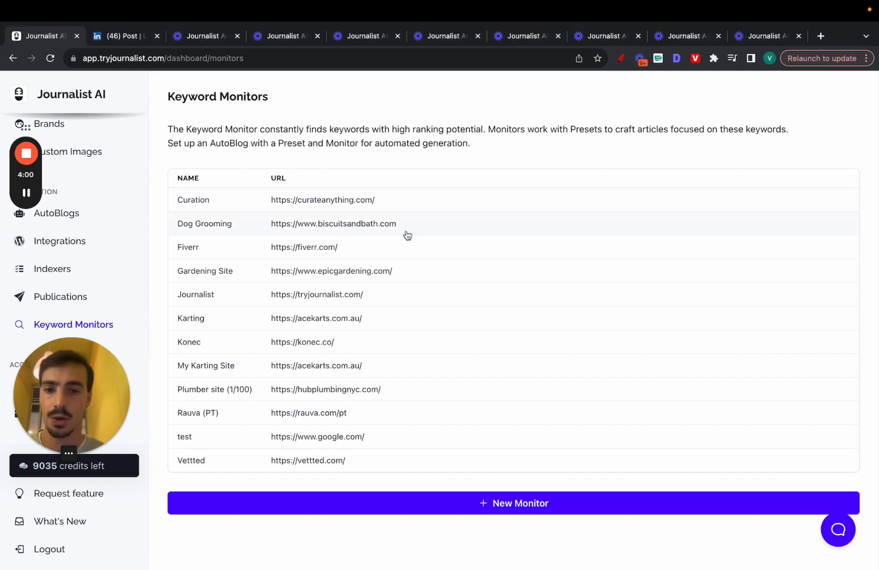
# Open the Dog Grooming monitor and scroll through its Last Suggestions keyword table.
pyautogui.click(204, 223)
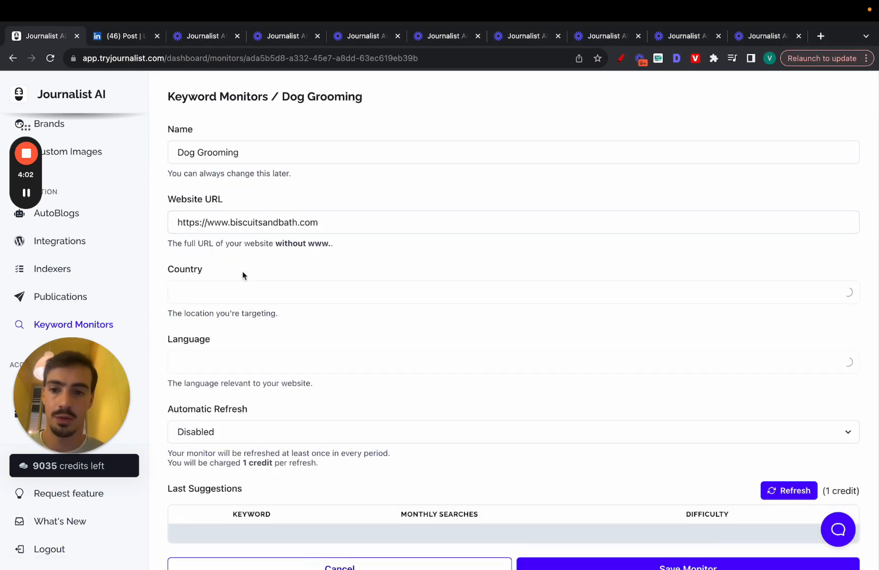
pyautogui.scroll(-3)
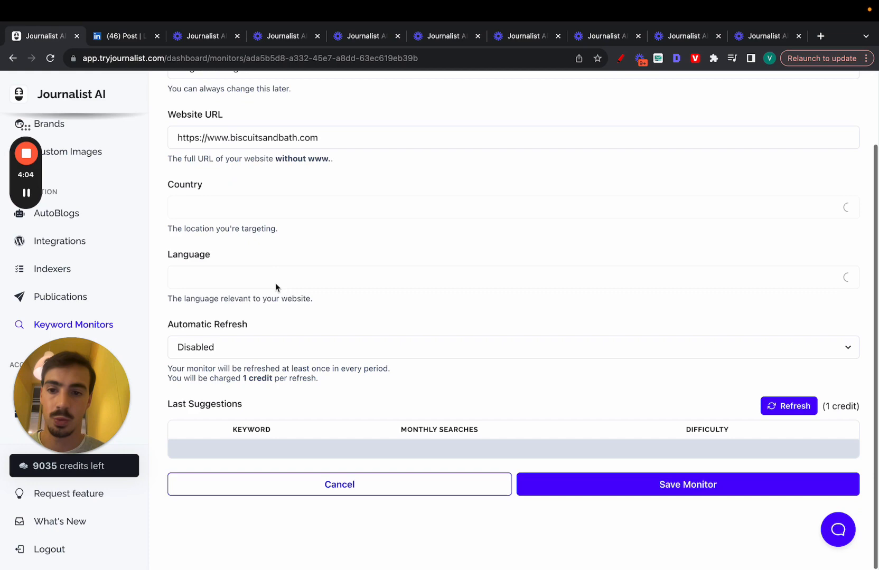
pyautogui.scroll(-3)
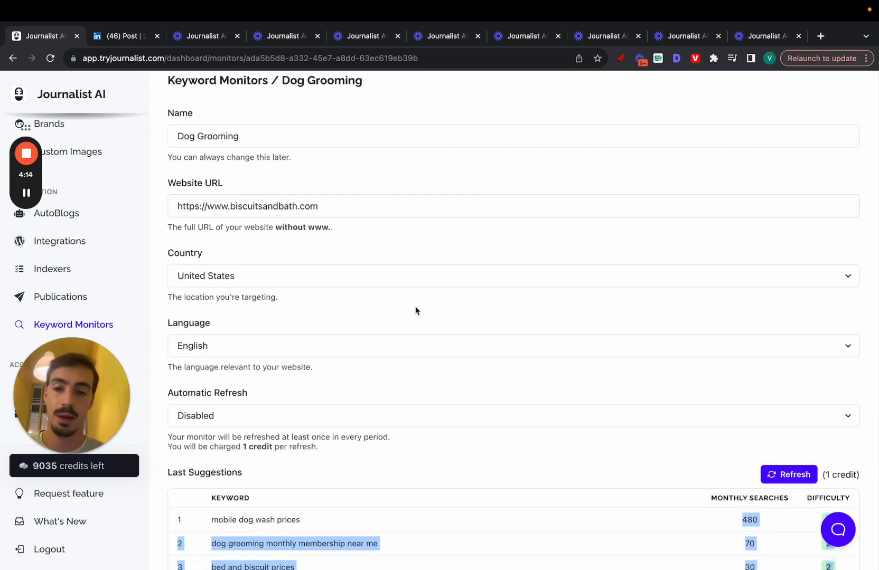
pyautogui.scroll(-3)
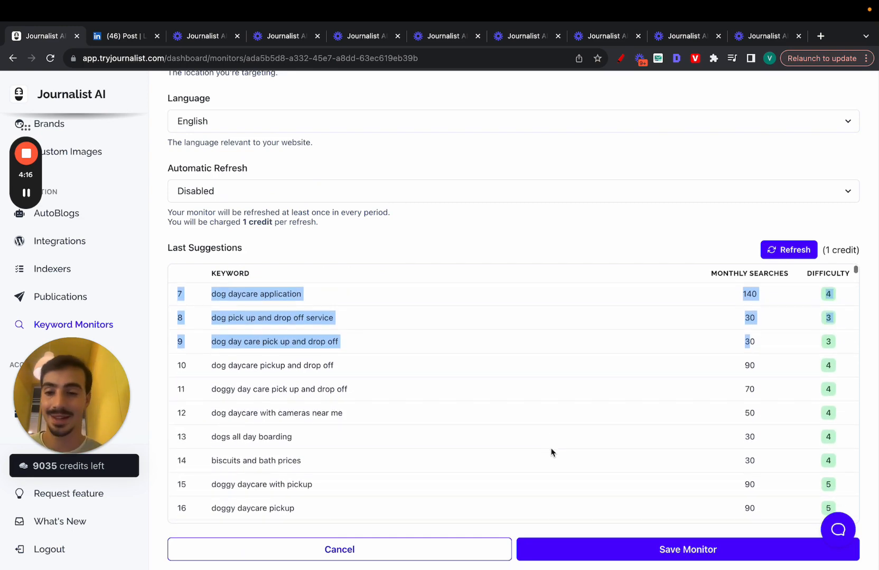
pyautogui.moveTo(473, 250)
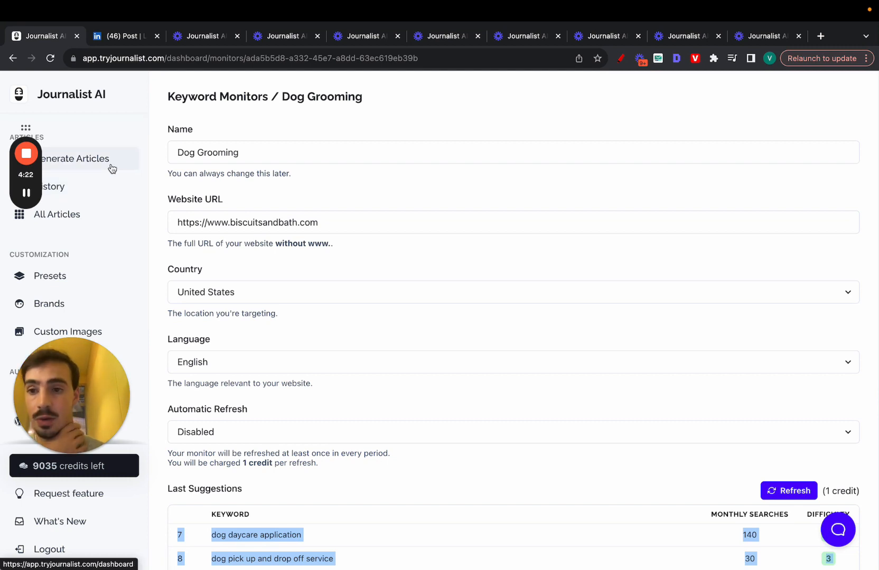
# Open Generate Articles and turn on in-article images.
pyautogui.click(75, 158)
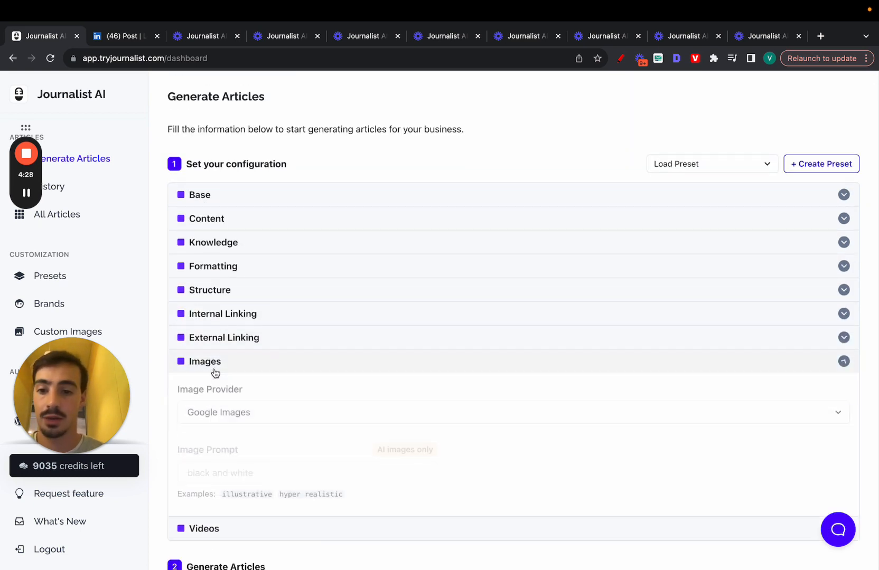
pyautogui.scroll(-3)
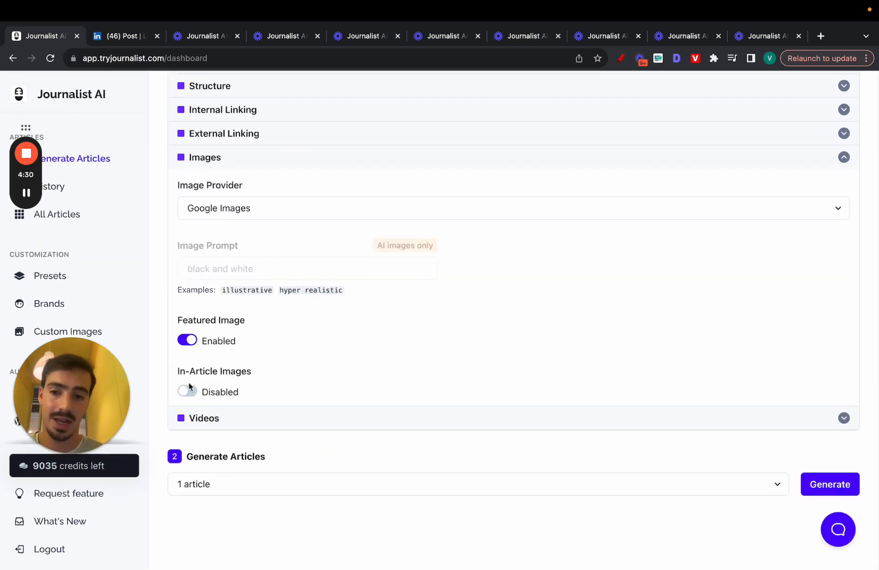
pyautogui.click(187, 392)
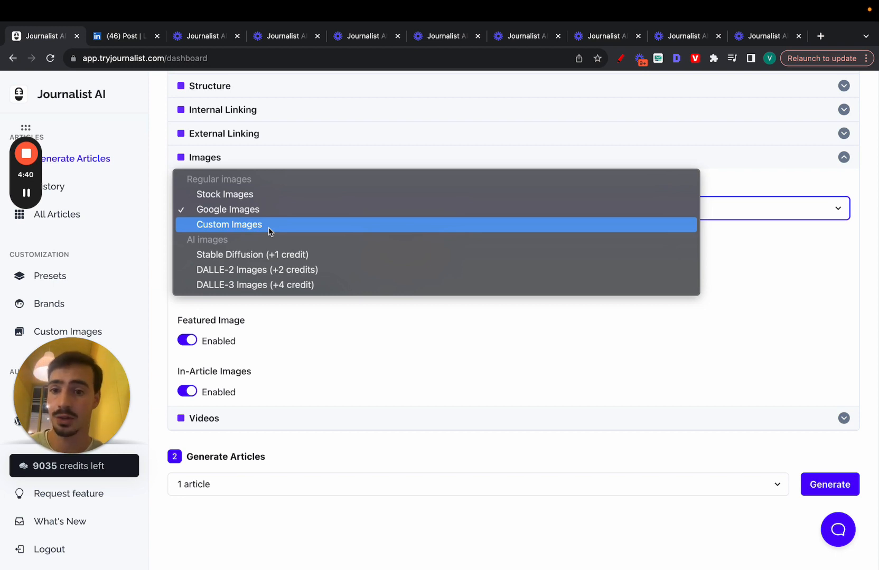
pyautogui.moveTo(298, 254)
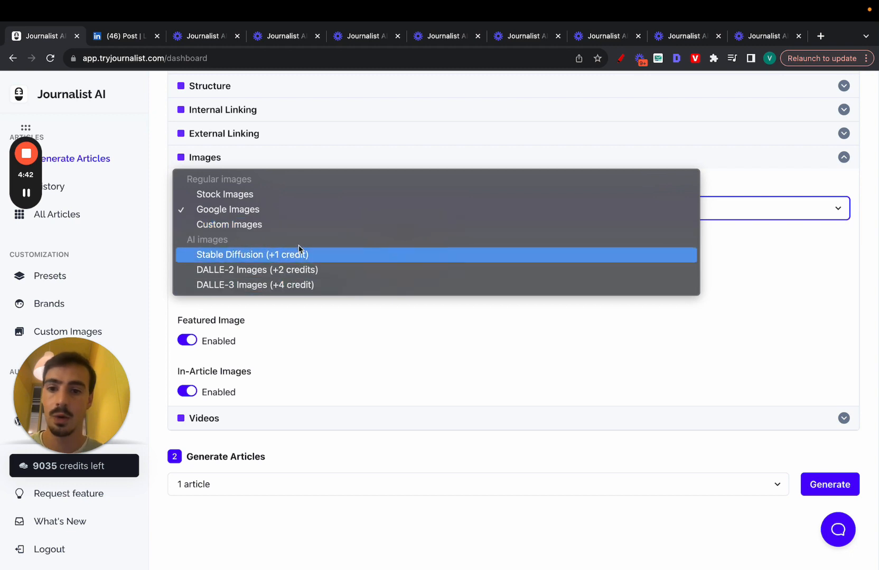
pyautogui.moveTo(349, 269)
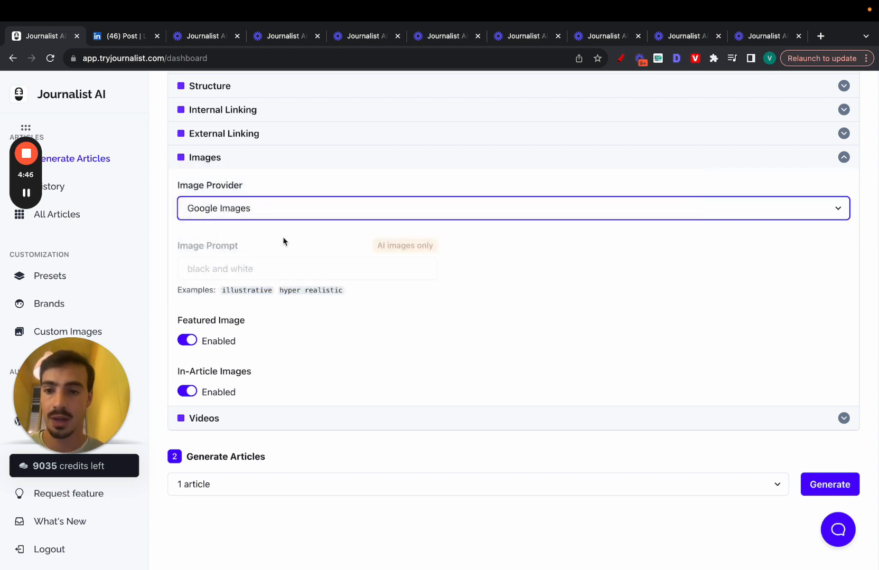
# Use DALLE-3 images with the Simpson-style prompt suggestion, and turn off the featured image.
pyautogui.click(509, 209)
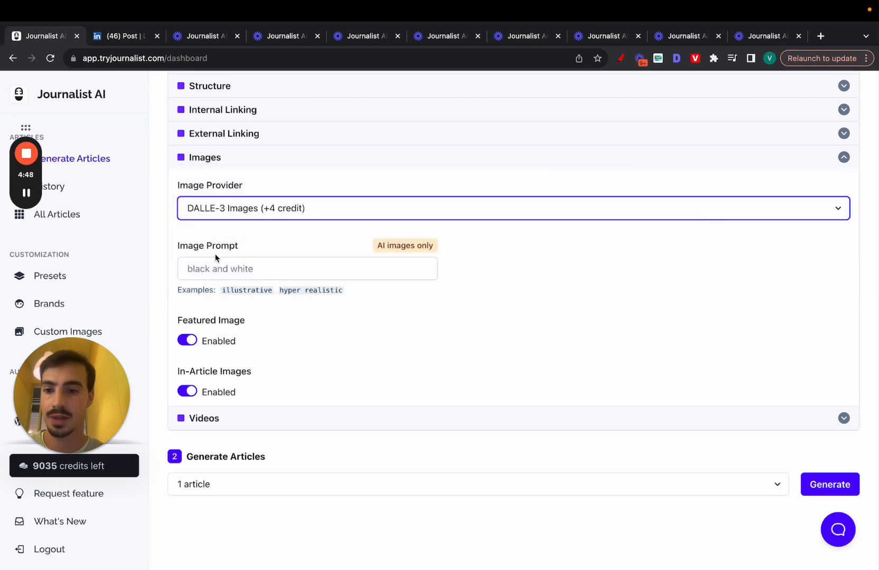
pyautogui.click(307, 268)
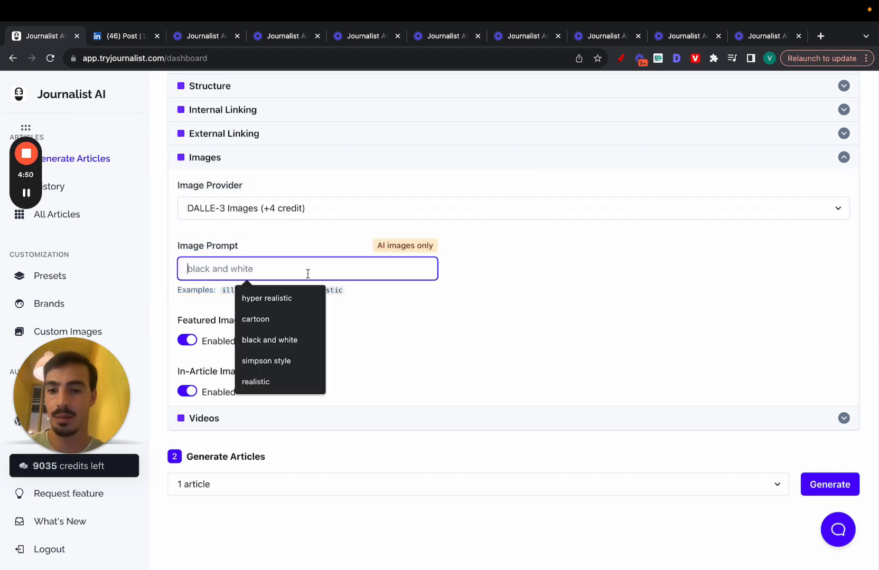
pyautogui.click(267, 360)
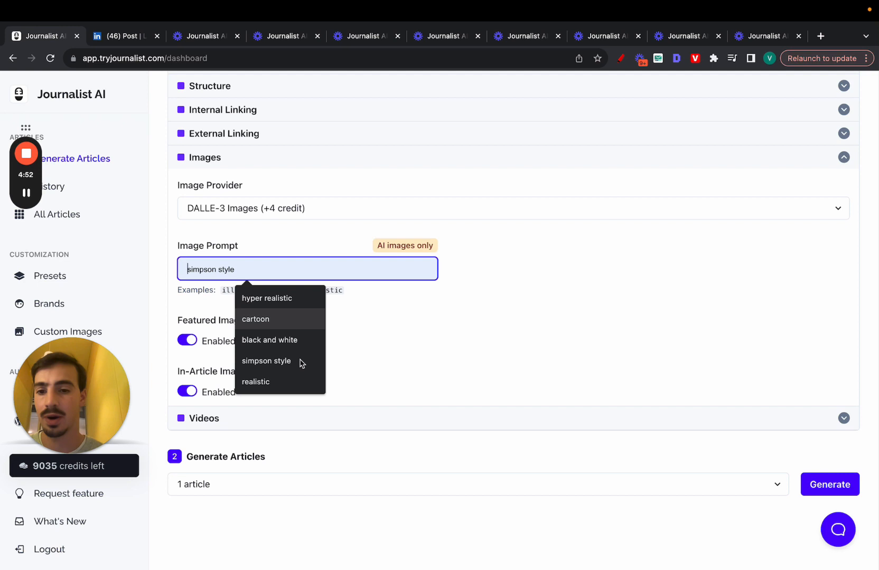
pyautogui.click(269, 340)
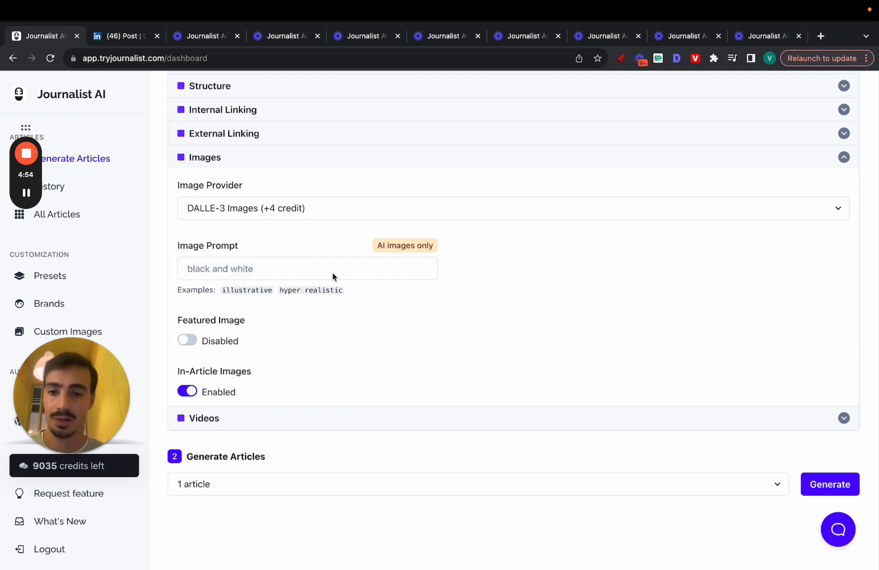
pyautogui.click(187, 340)
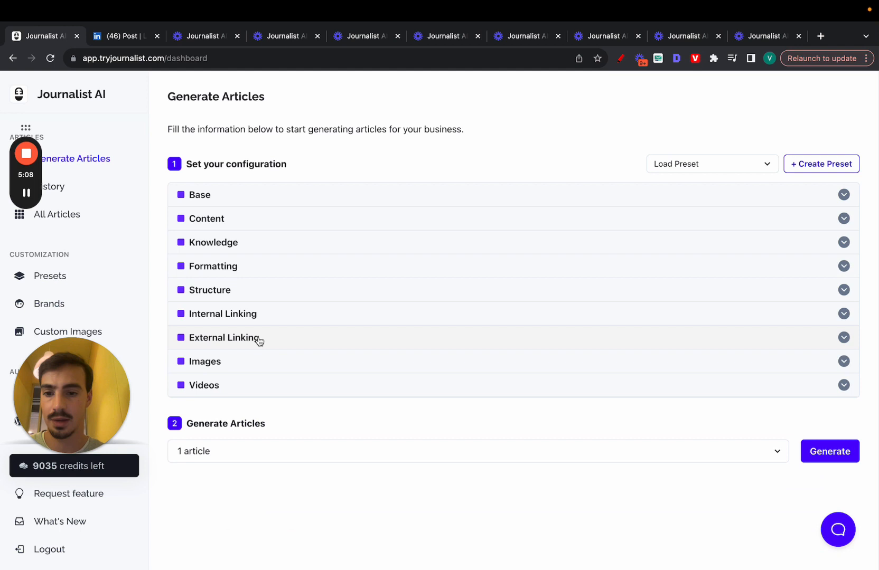
pyautogui.moveTo(254, 302)
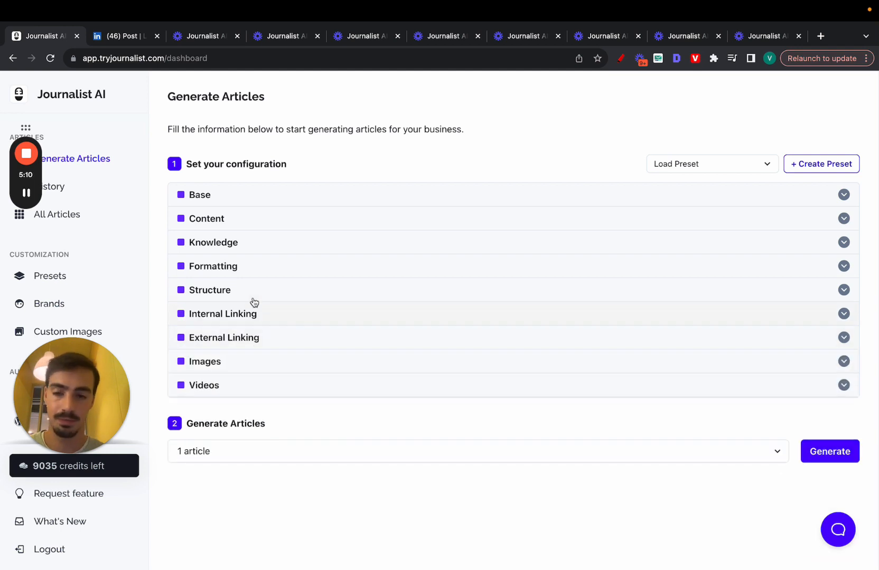
# In Structure, switch Automate Headings off to preview the custom heading outline, then back on.
pyautogui.click(210, 289)
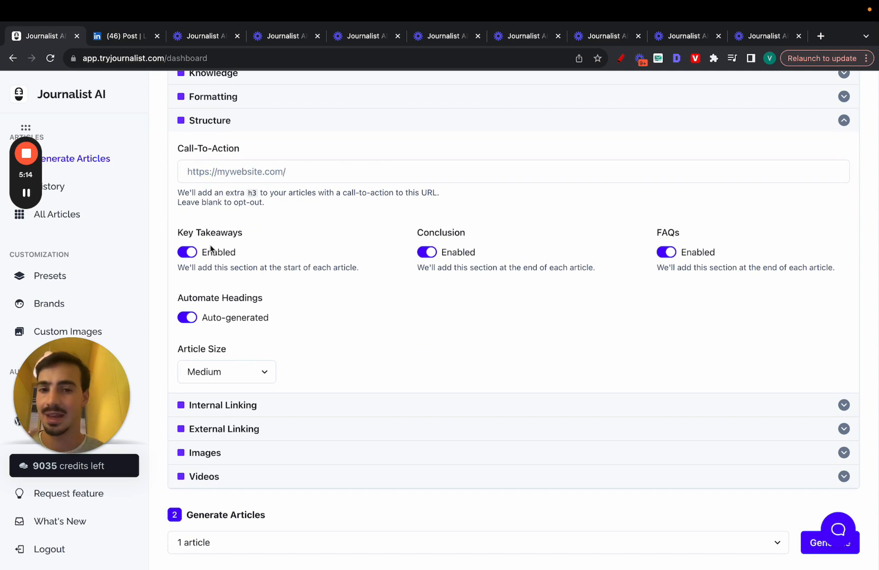
pyautogui.moveTo(198, 317)
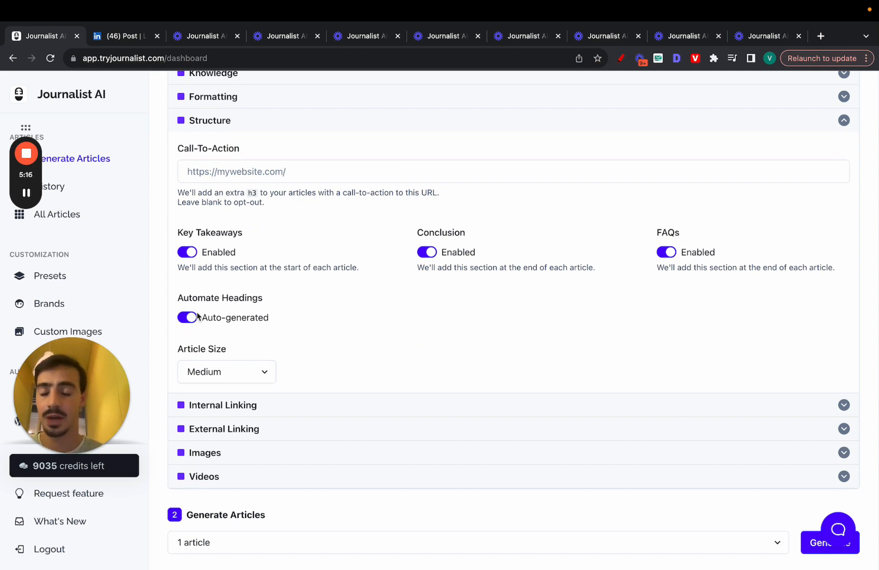
pyautogui.click(186, 318)
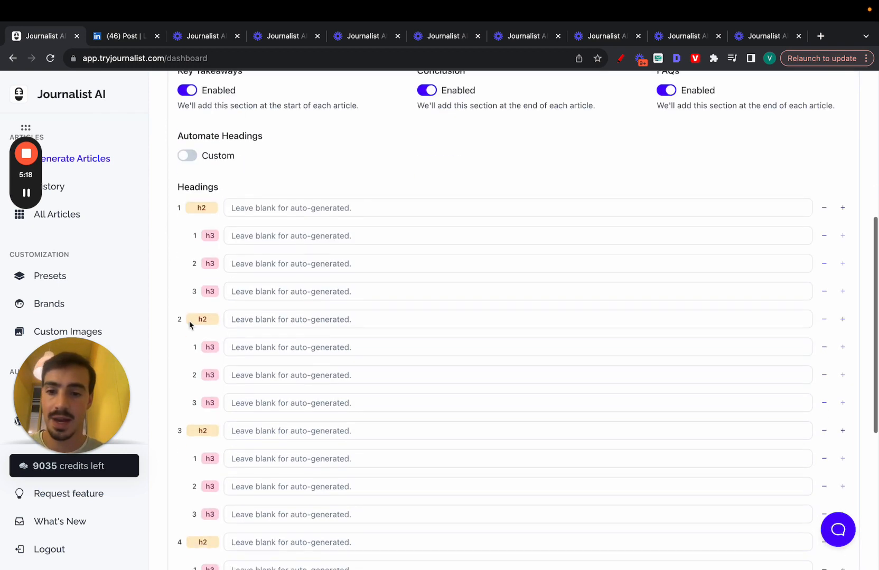
pyautogui.click(843, 319)
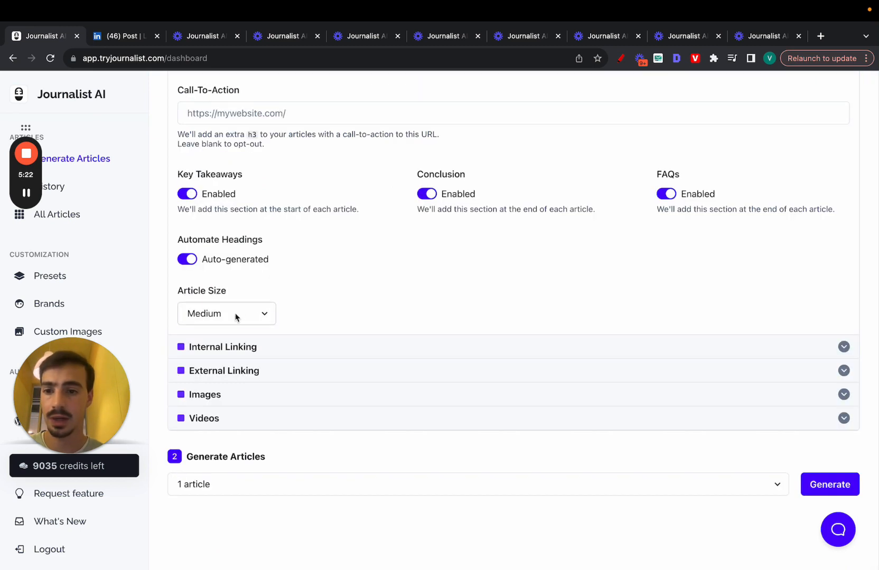
pyautogui.click(226, 314)
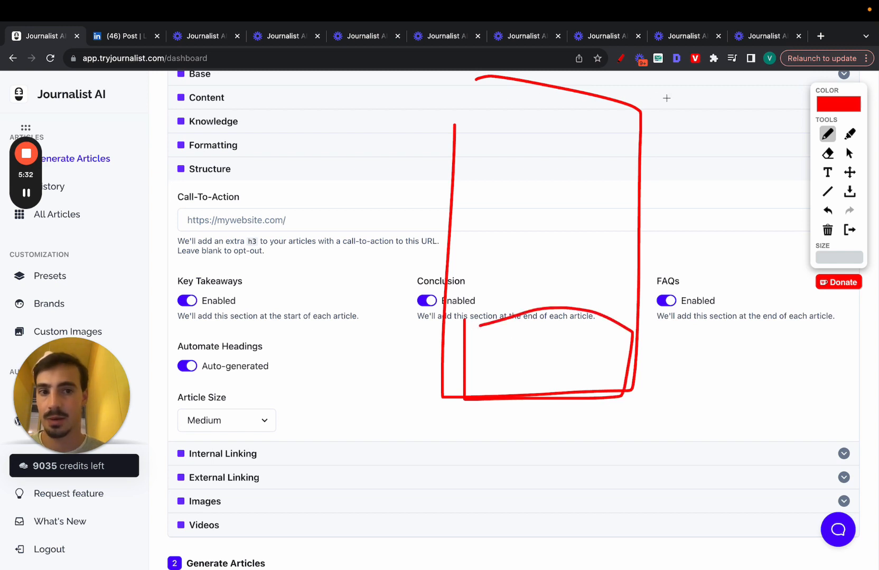
# Annotate the Structure panel, highlighting Conclusion, Internal Linking and the call-to-action URL example.
pyautogui.moveTo(658, 106); pyautogui.dragTo(704, 104)
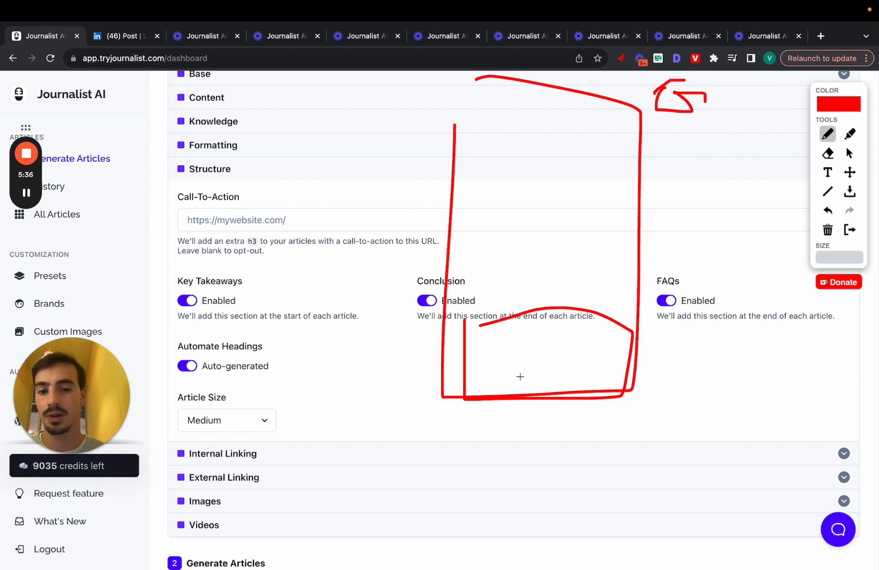
pyautogui.moveTo(519, 378); pyautogui.dragTo(401, 457)
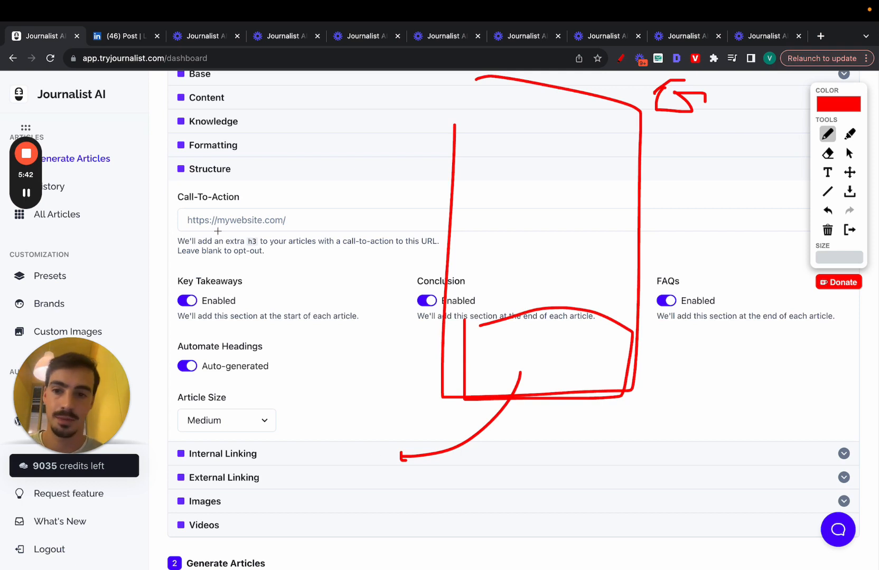
pyautogui.moveTo(188, 215); pyautogui.dragTo(341, 229)
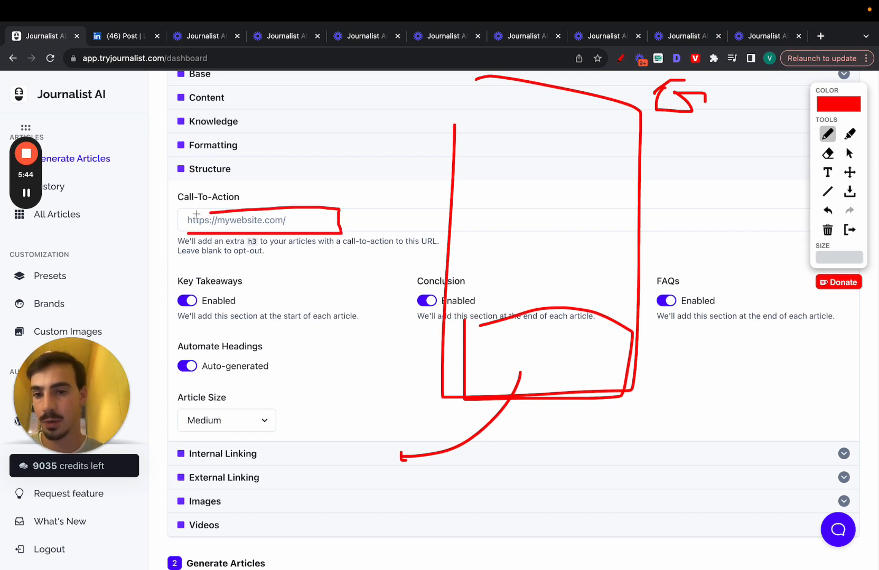
pyautogui.moveTo(730, 132); pyautogui.dragTo(729, 193)
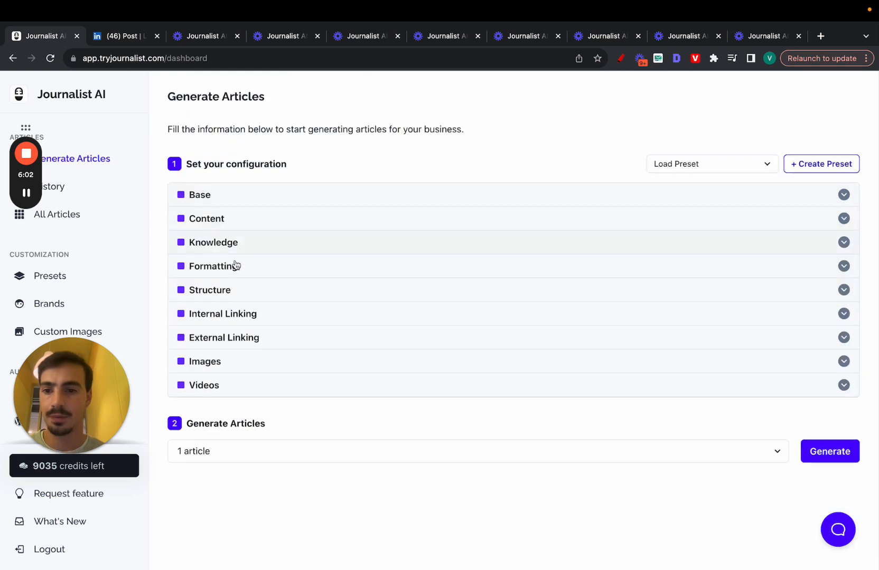
# Review Knowledge, push Content creativity toward Creative/Original, then expand the Base settings.
pyautogui.click(214, 243)
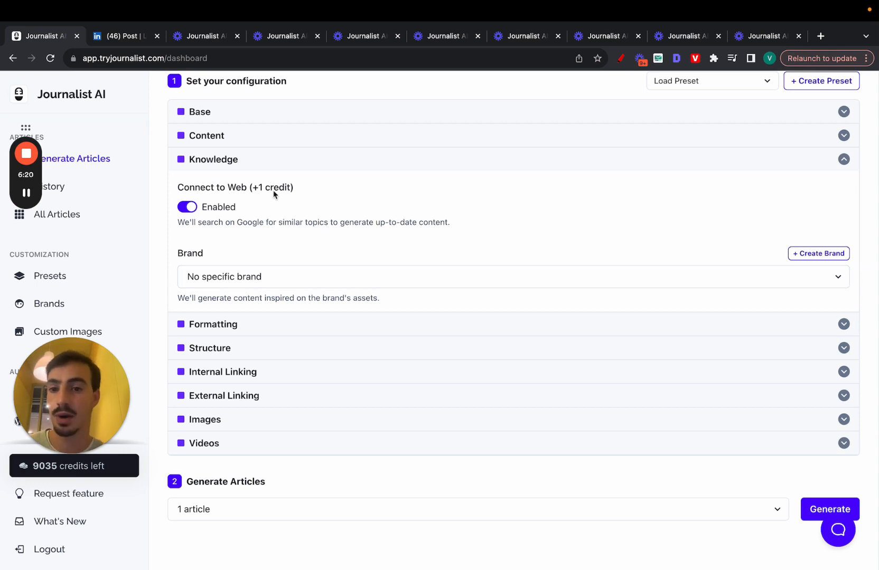
pyautogui.click(207, 135)
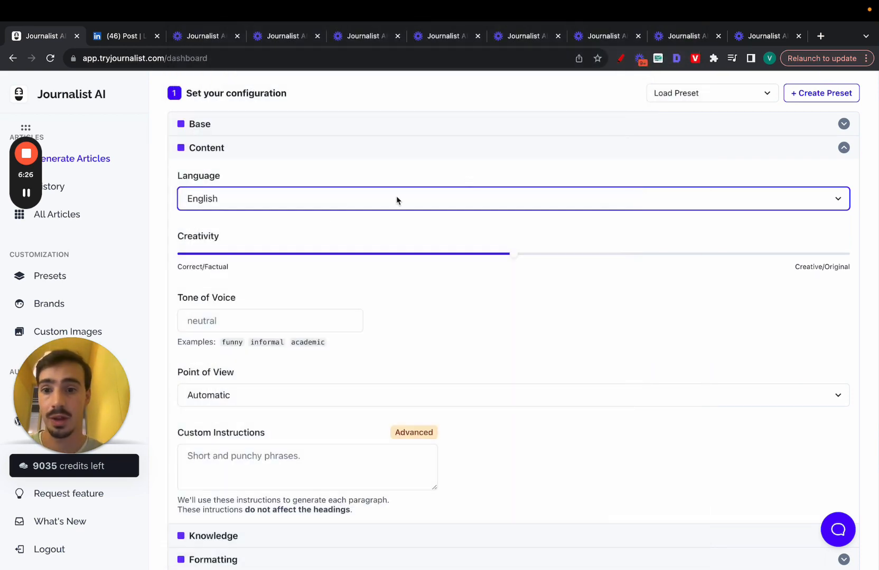
pyautogui.moveTo(513, 253); pyautogui.dragTo(780, 253)
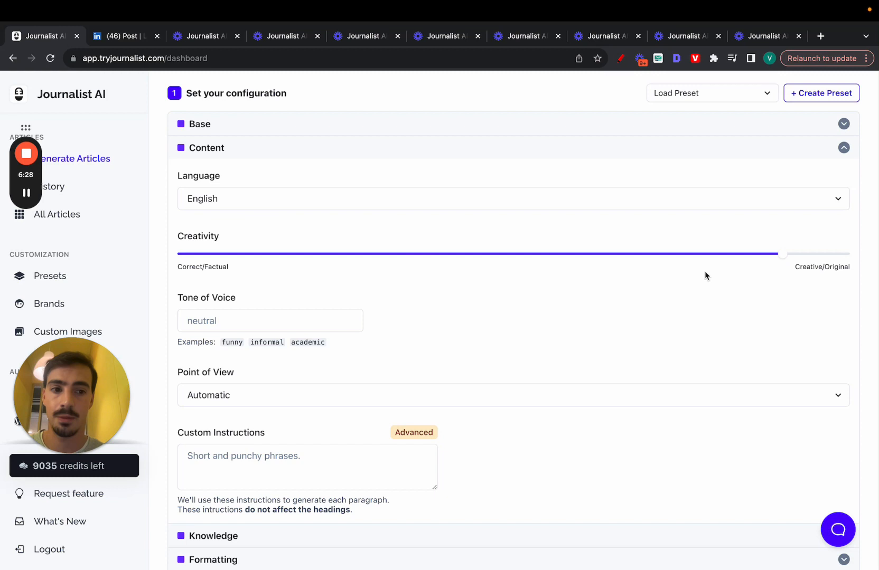
pyautogui.scroll(-3)
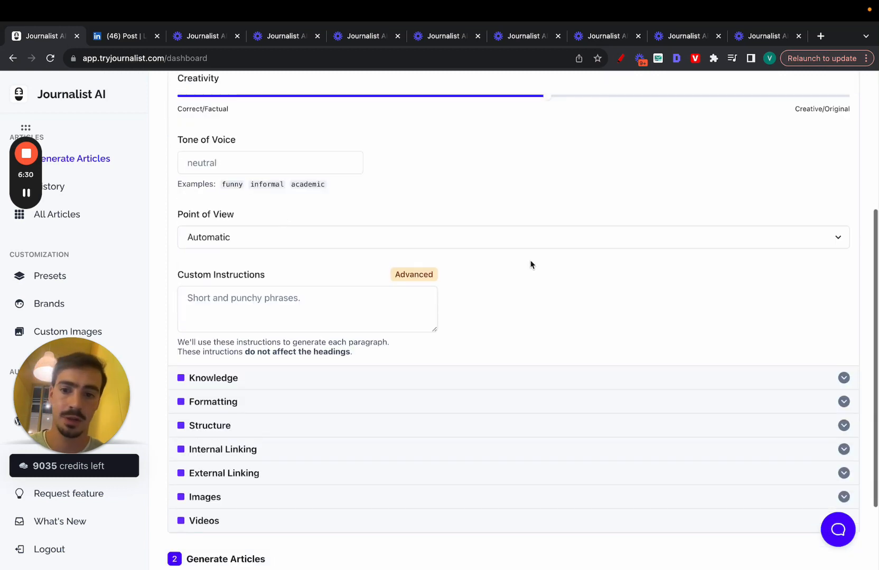
pyautogui.click(511, 237)
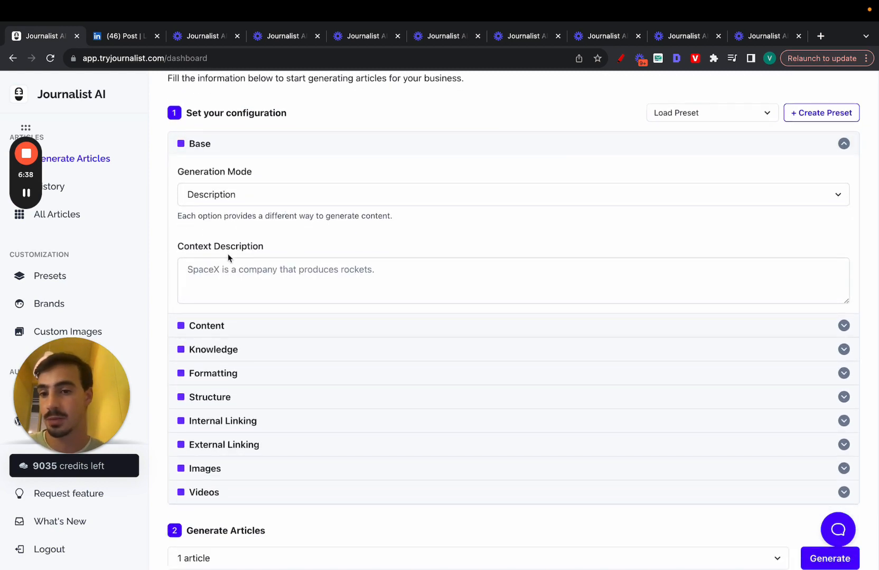
# Change the generation mode to Keywords, then to Keyword Monitor.
pyautogui.click(511, 194)
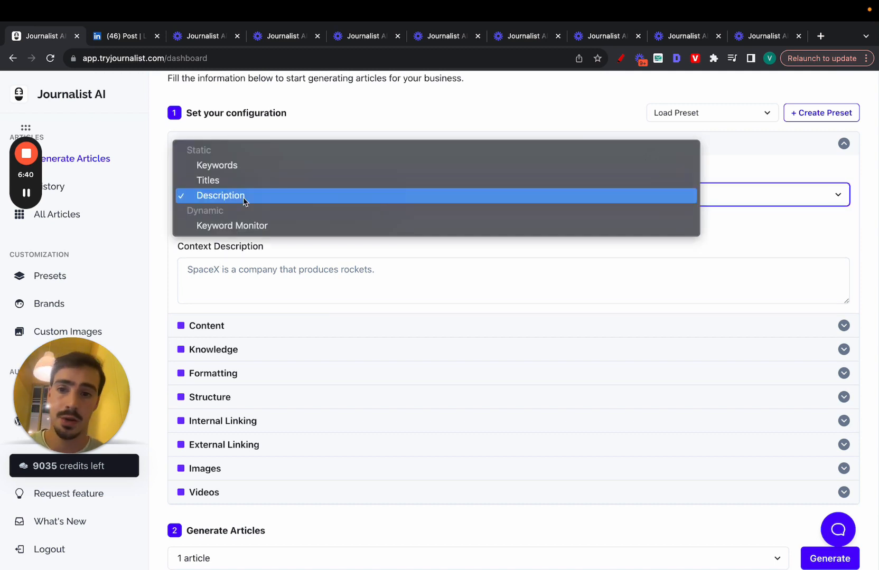
pyautogui.click(217, 195)
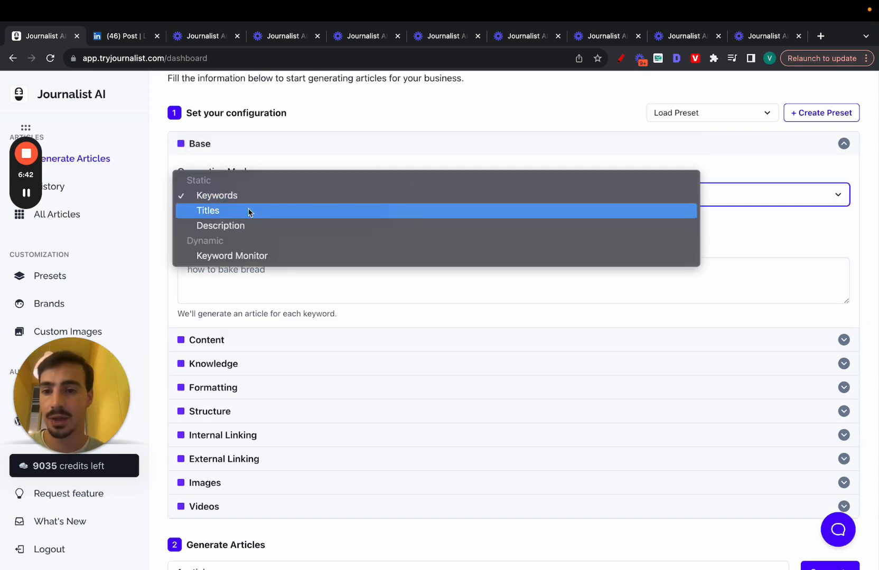
pyautogui.click(232, 256)
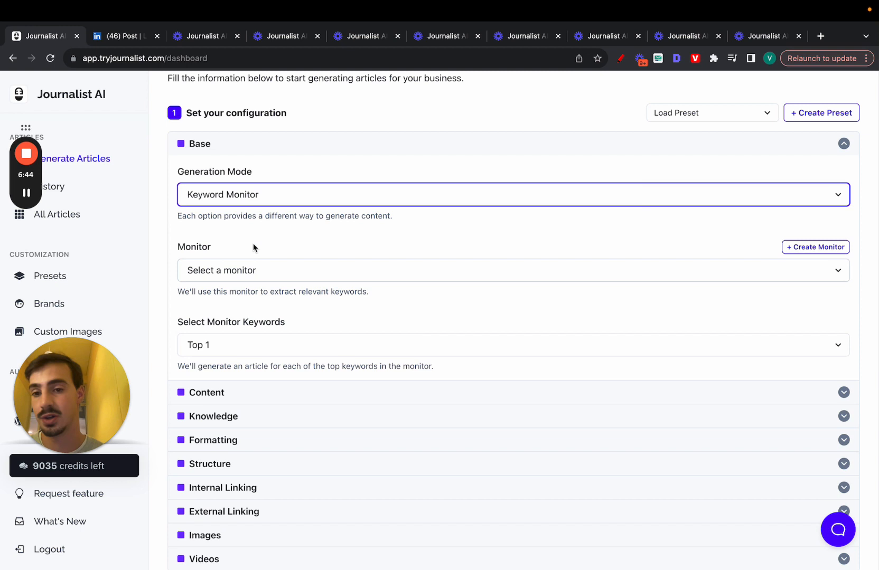
pyautogui.moveTo(284, 217)
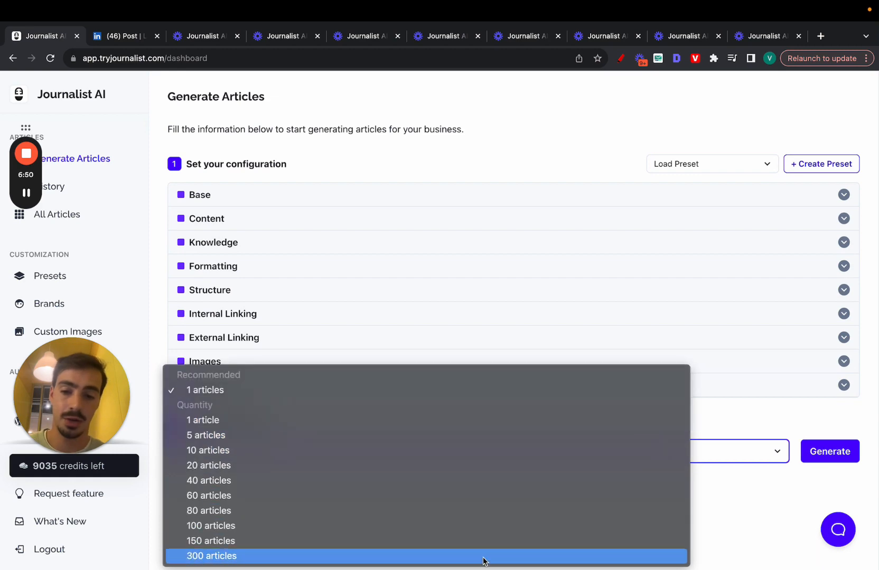
# Choose 300 articles to generate, then glance at the LinkedIn post and return.
pyautogui.click(211, 556)
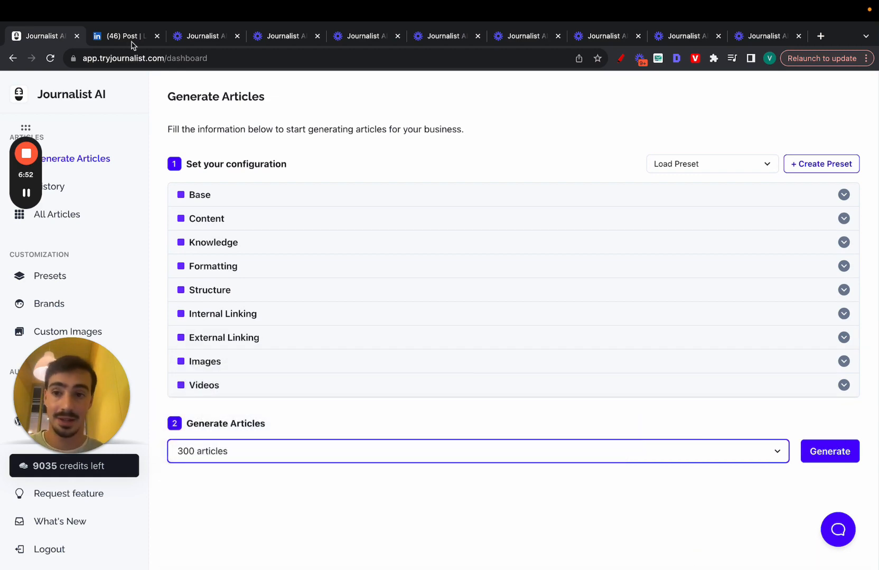
pyautogui.click(123, 36)
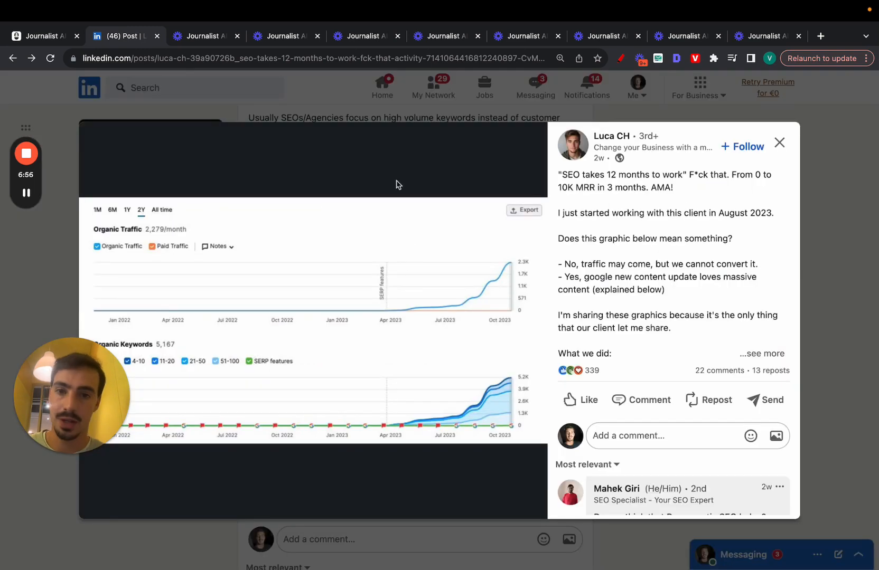
pyautogui.click(40, 36)
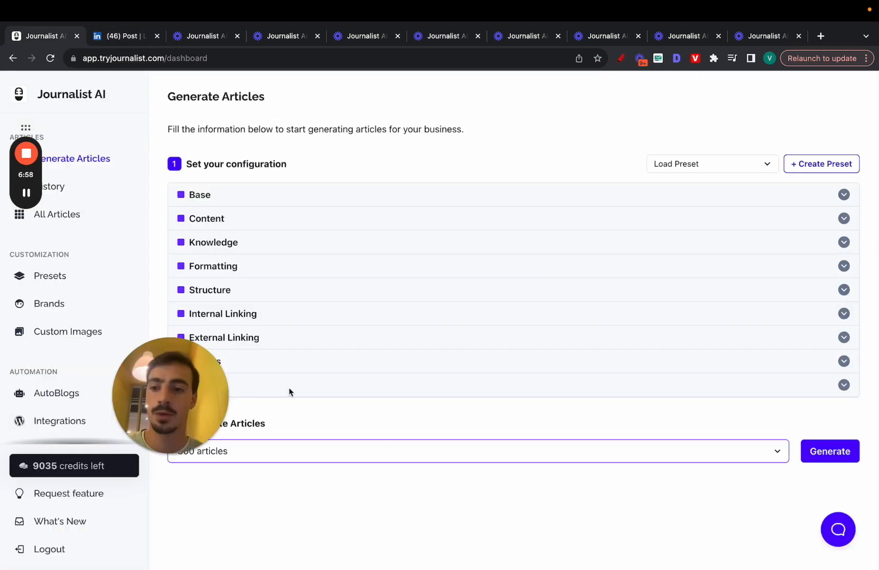
# View the Autoblogs list of paused autoblogs, then switch to the LinkedIn post.
pyautogui.click(56, 394)
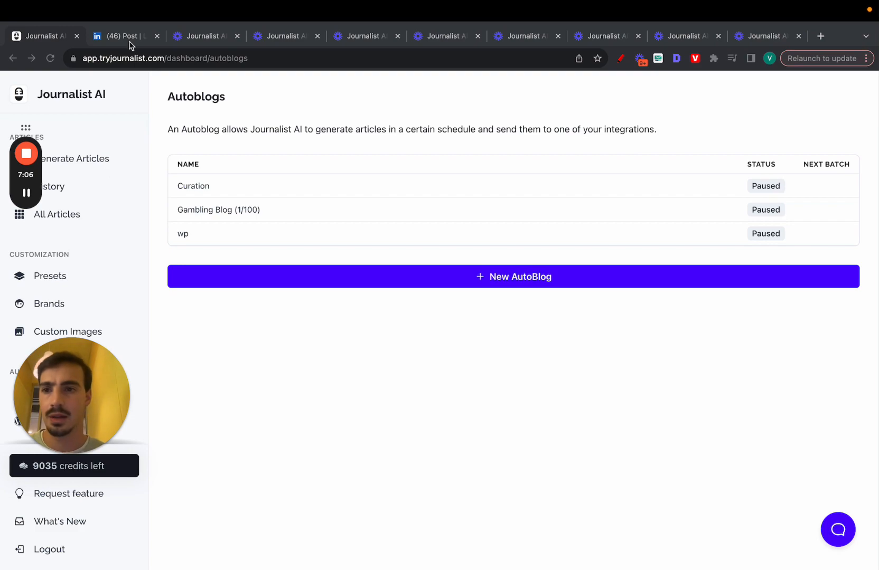
pyautogui.click(119, 36)
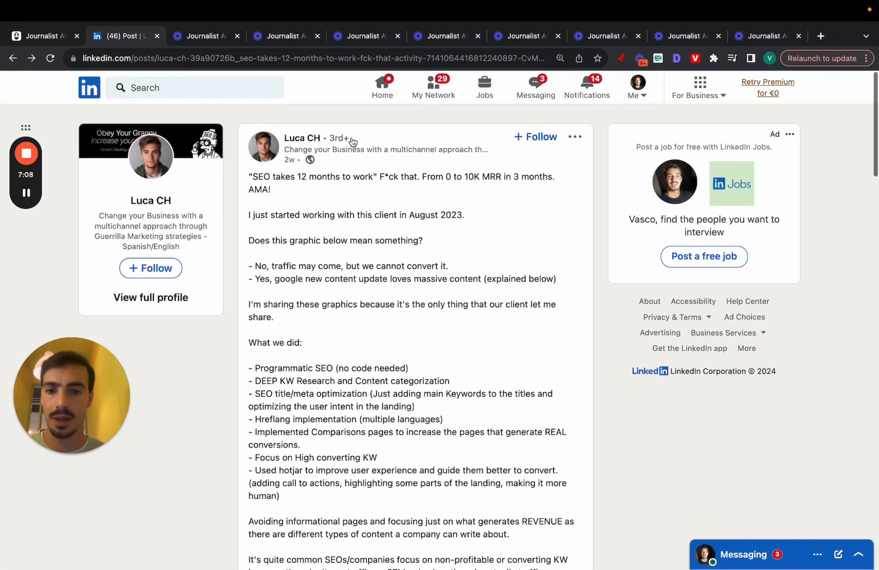
# Scroll through the post's organic traffic graphs, then return to Journalist AI Autoblogs.
pyautogui.scroll(-3)
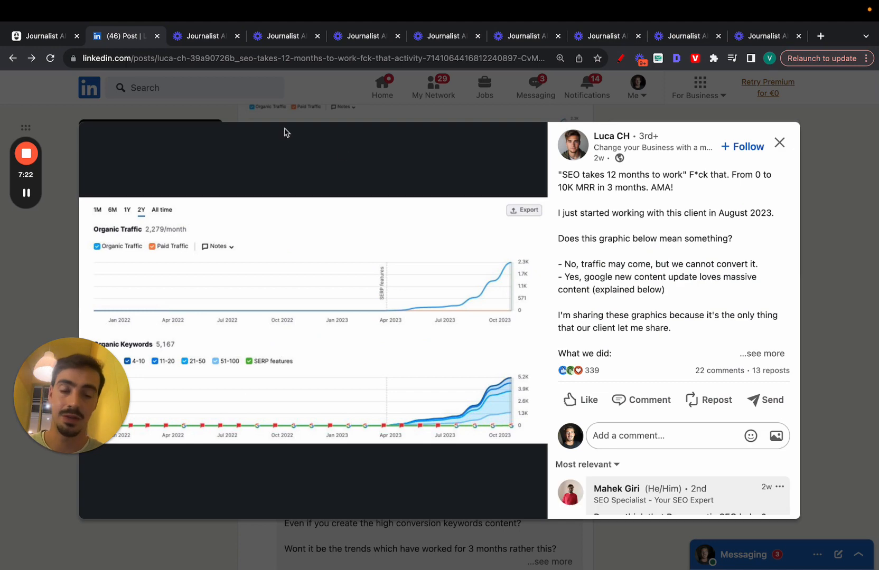
pyautogui.click(43, 36)
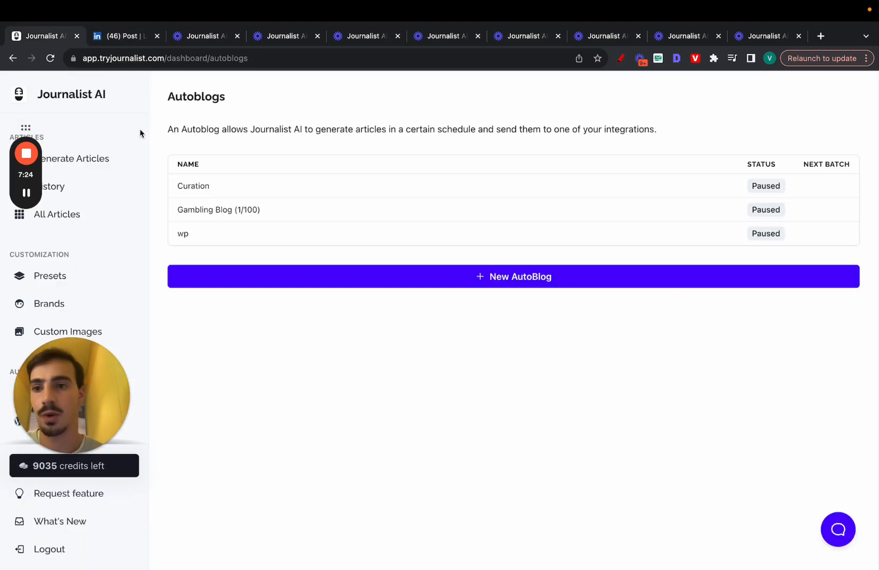
pyautogui.moveTo(159, 77)
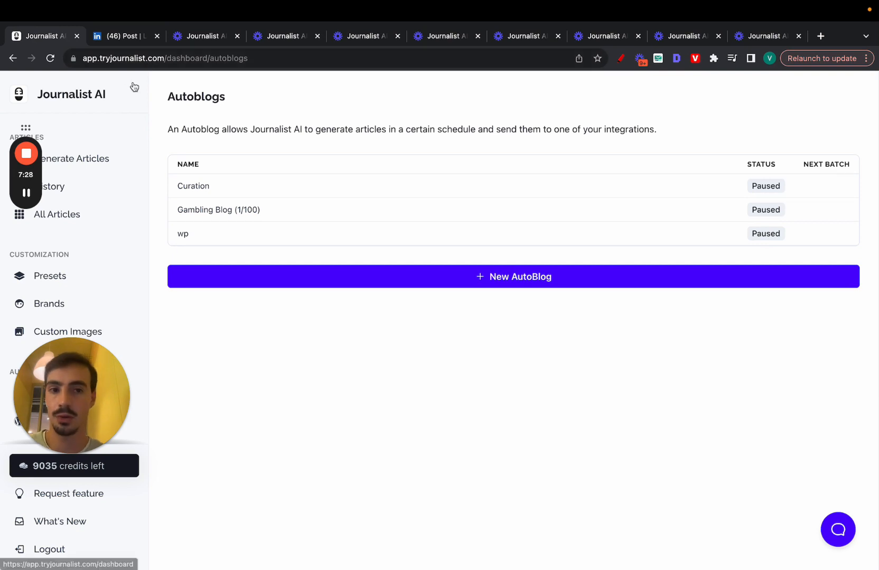
pyautogui.moveTo(103, 114)
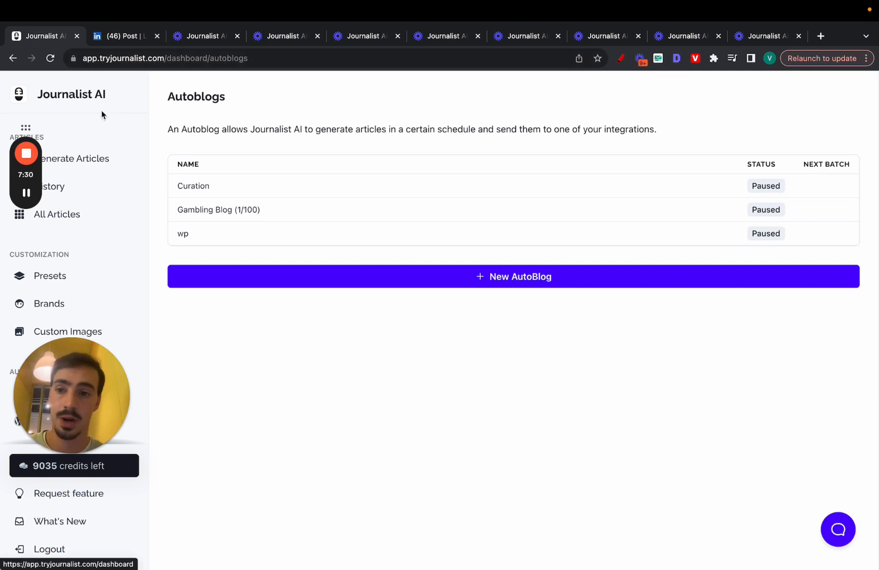
# Return to the Generate Articles page from the sidebar.
pyautogui.click(73, 158)
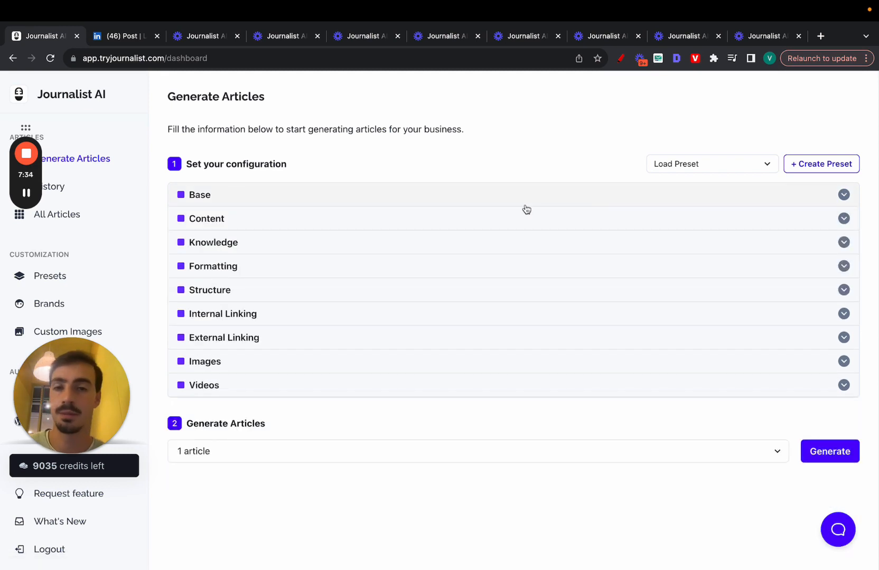
pyautogui.moveTo(95, 179)
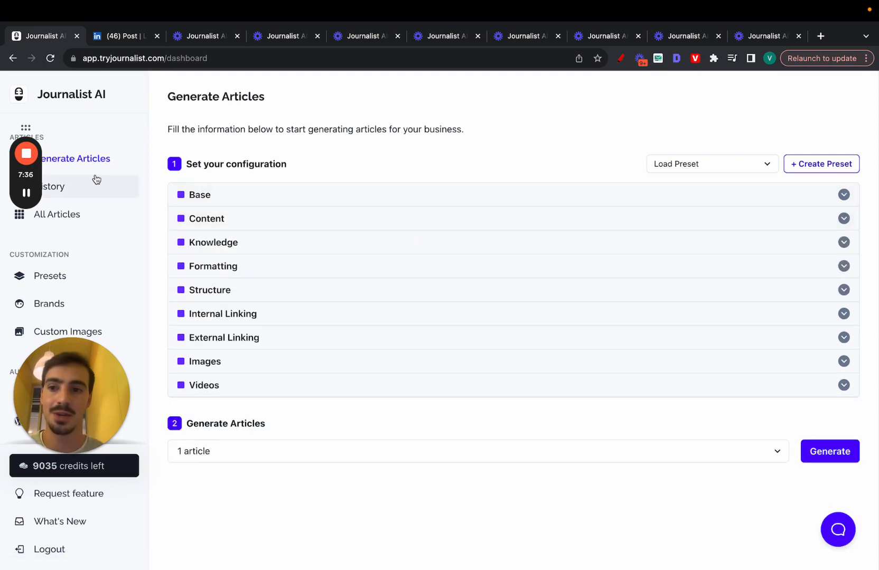